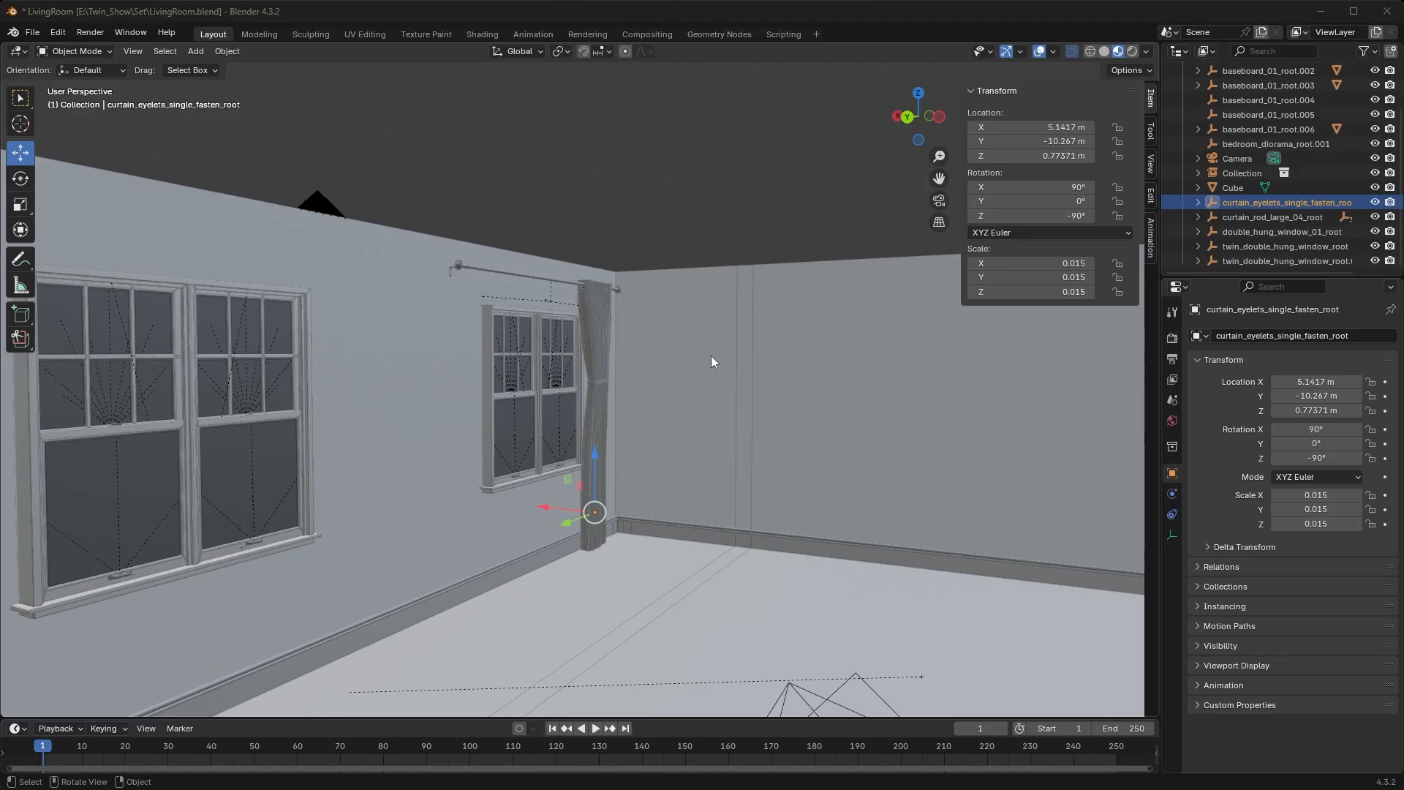
{"action": "mouse_move", "coordinate": [712, 452]}
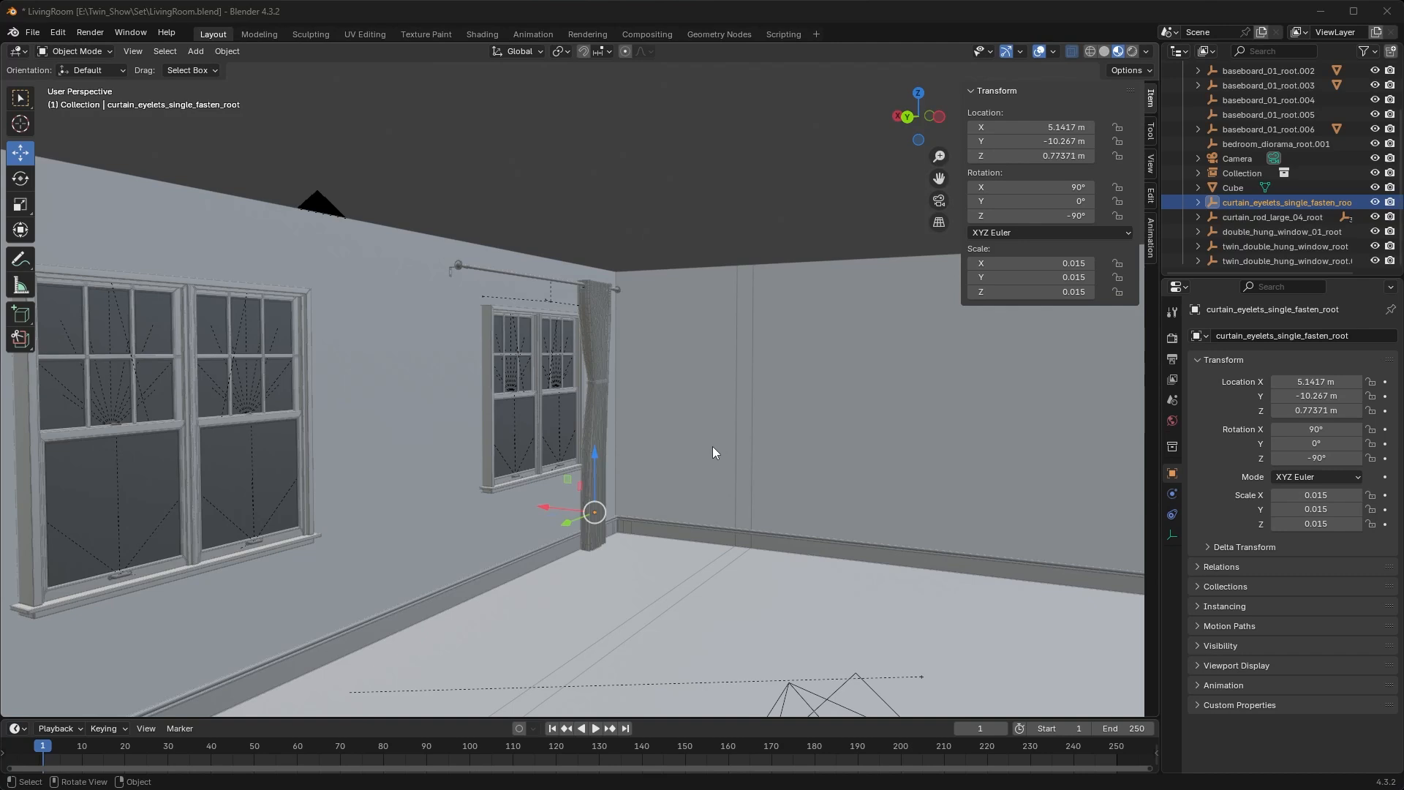
{"action": "mouse_move", "coordinate": [641, 355]}
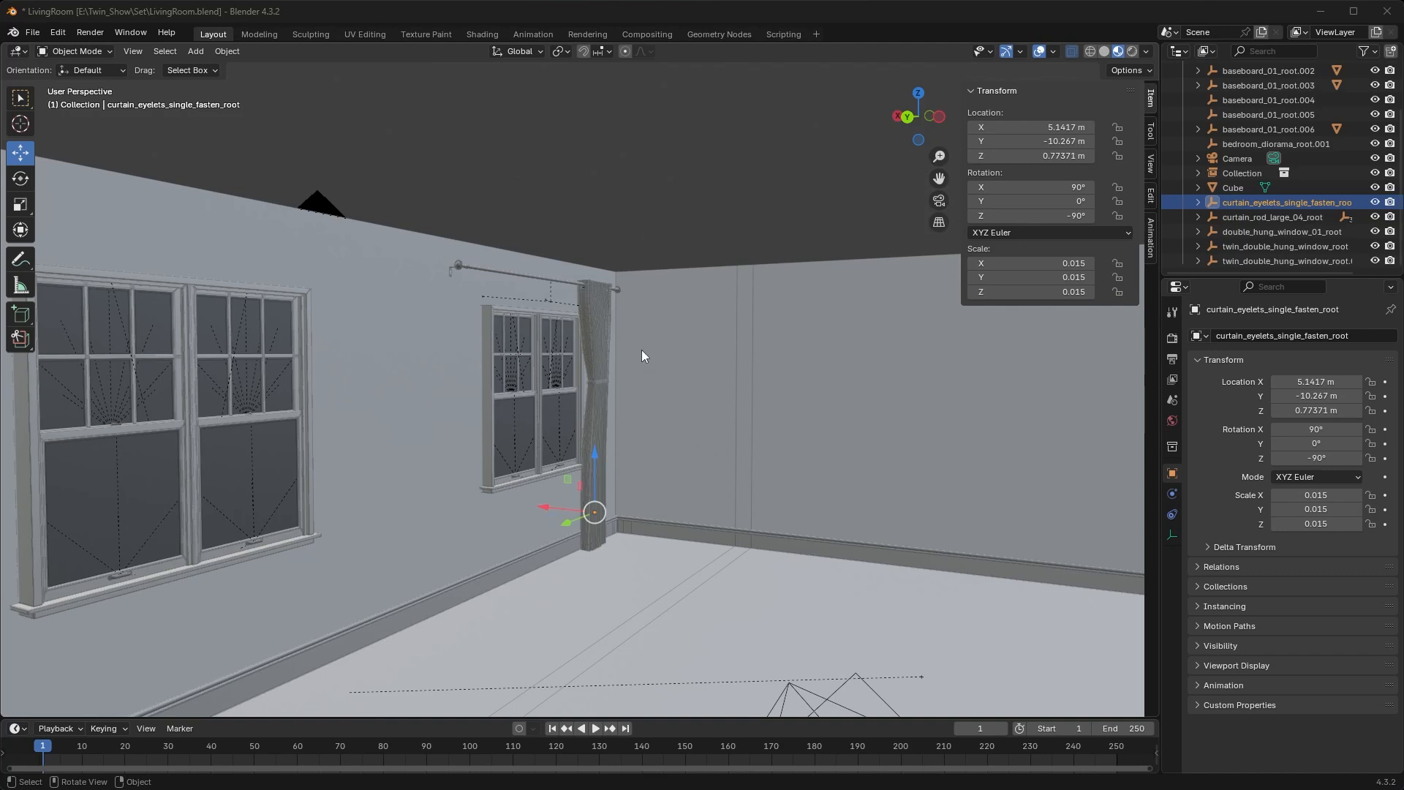
{"action": "mouse_move", "coordinate": [1307, 176]}
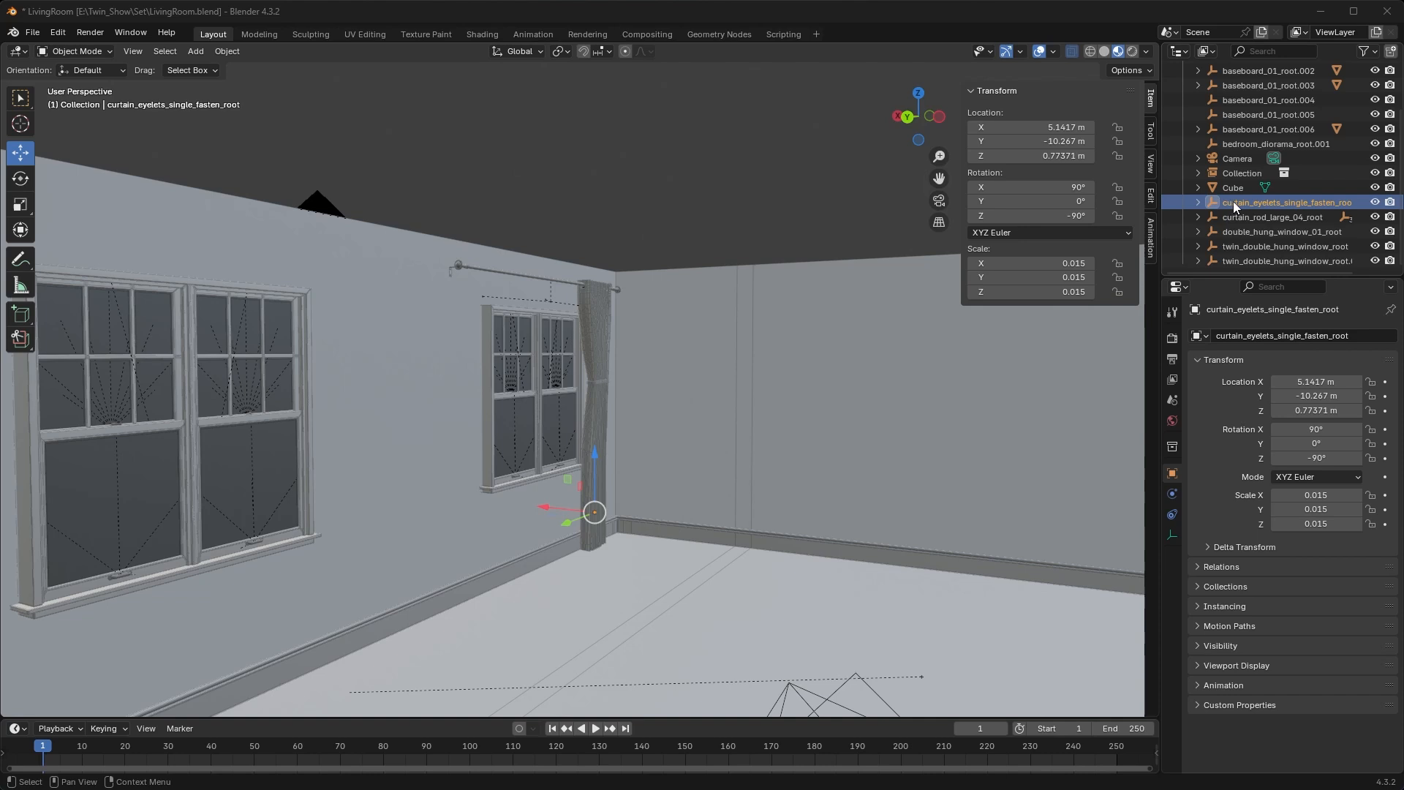
- Select the curtain root object again and bring up the File menu to begin exporting
{"action": "scroll", "scroll_direction": "up", "scroll_amount": 3}
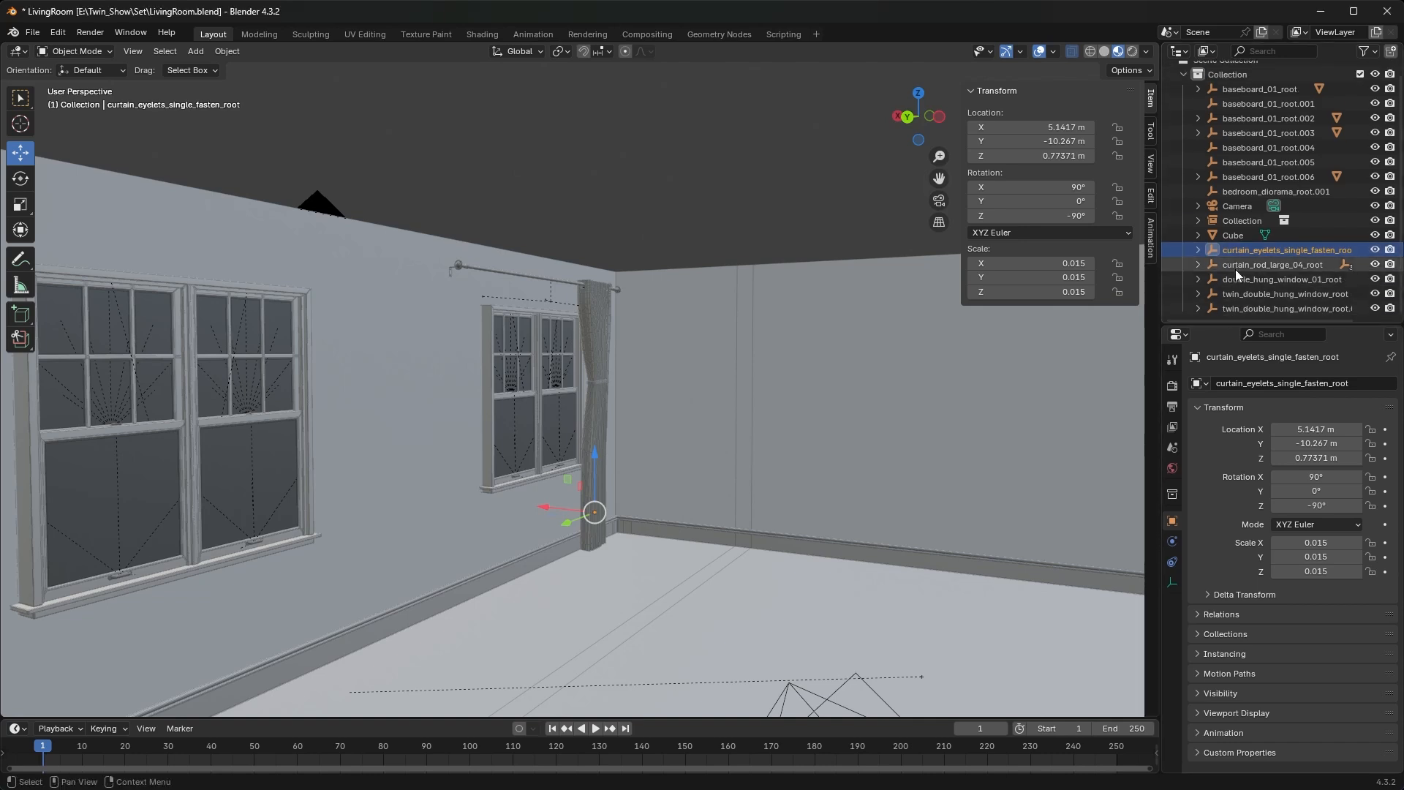
{"action": "mouse_move", "coordinate": [614, 308]}
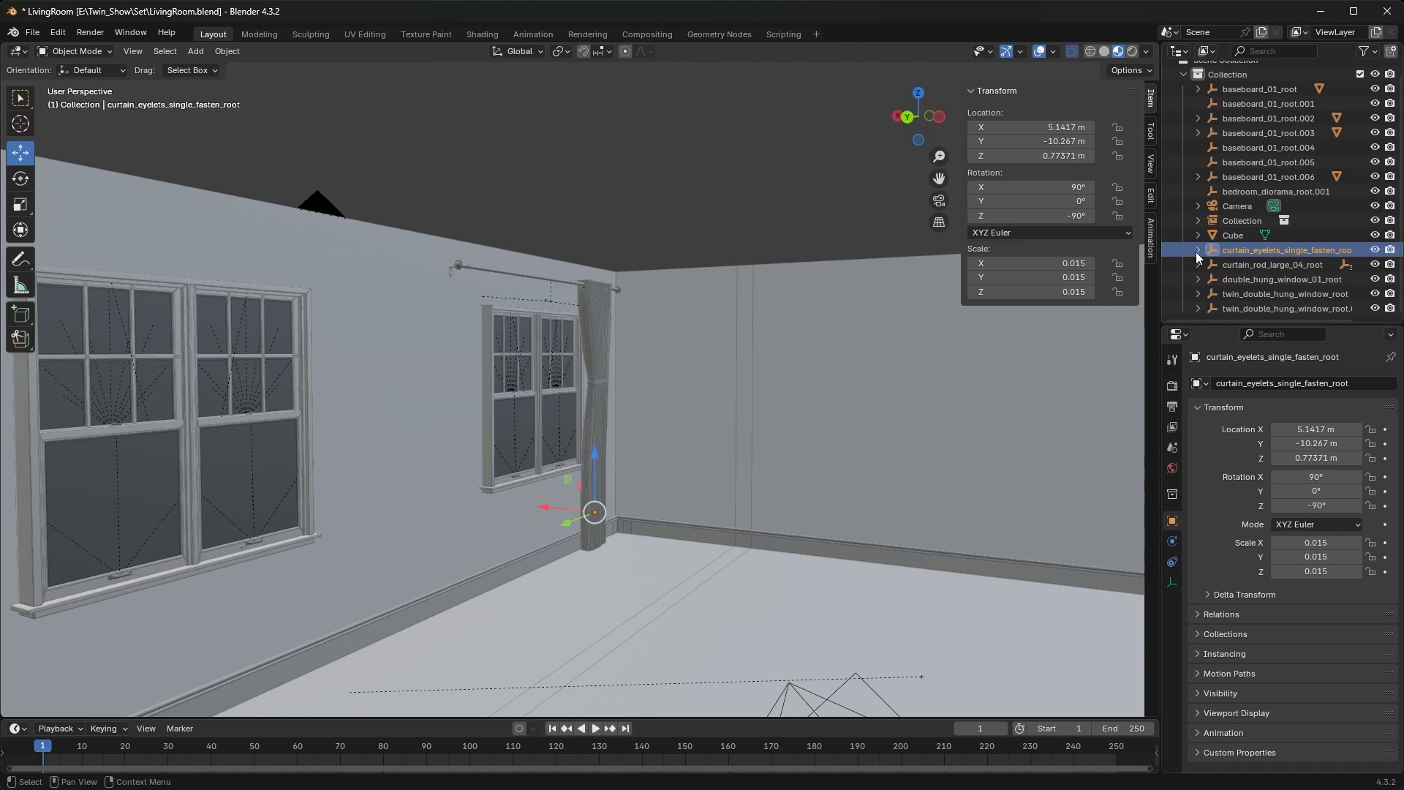
{"action": "mouse_move", "coordinate": [1244, 260]}
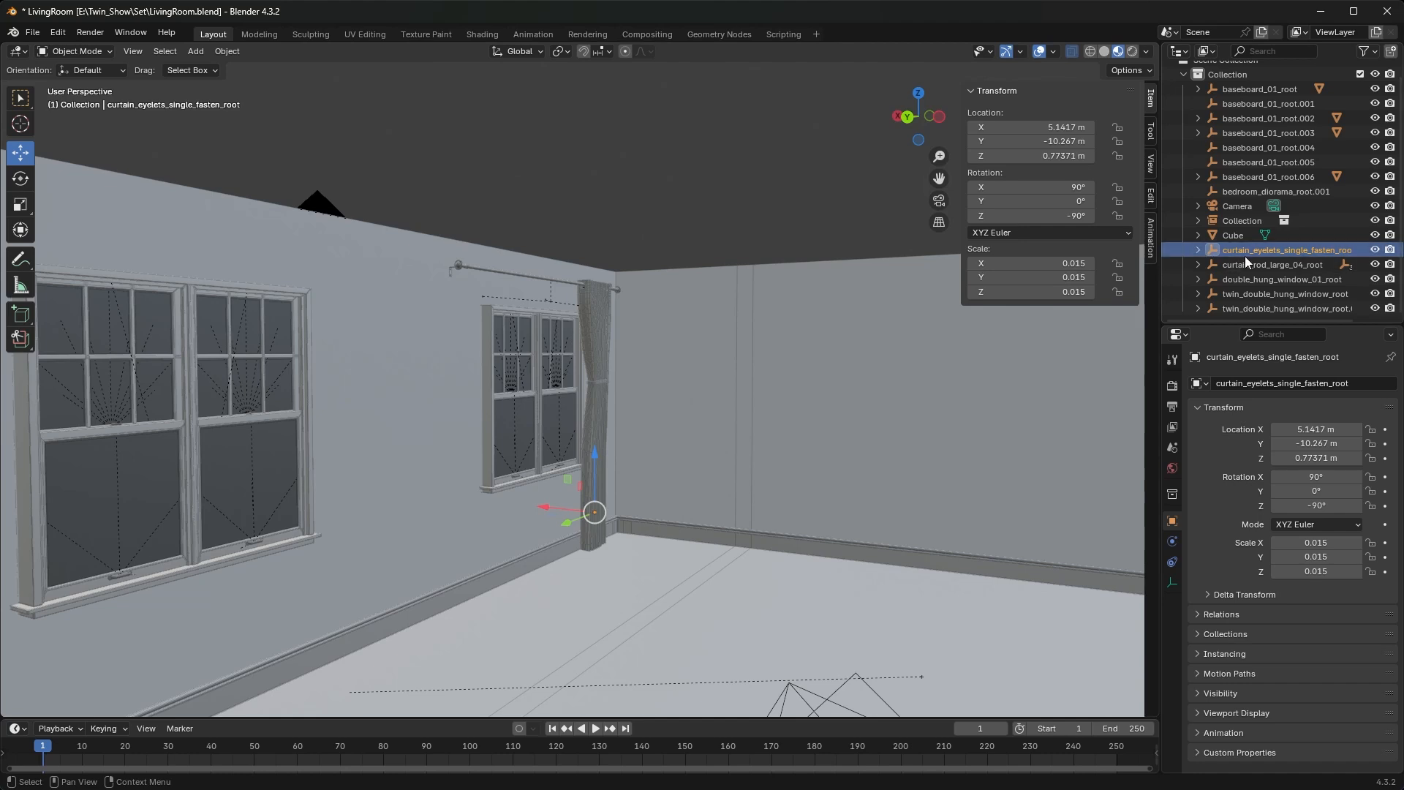
{"action": "mouse_move", "coordinate": [605, 355]}
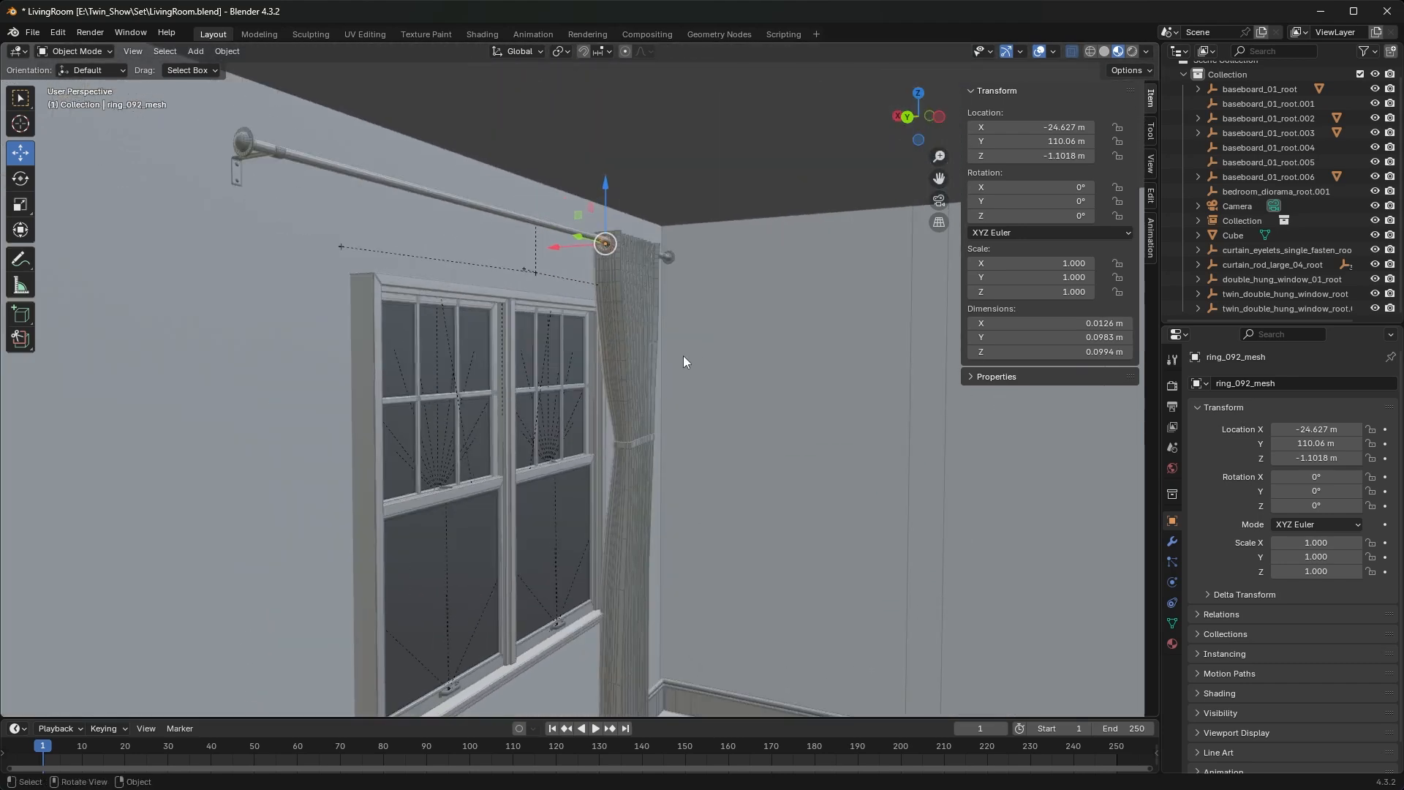
{"action": "left_click", "coordinate": [1287, 250]}
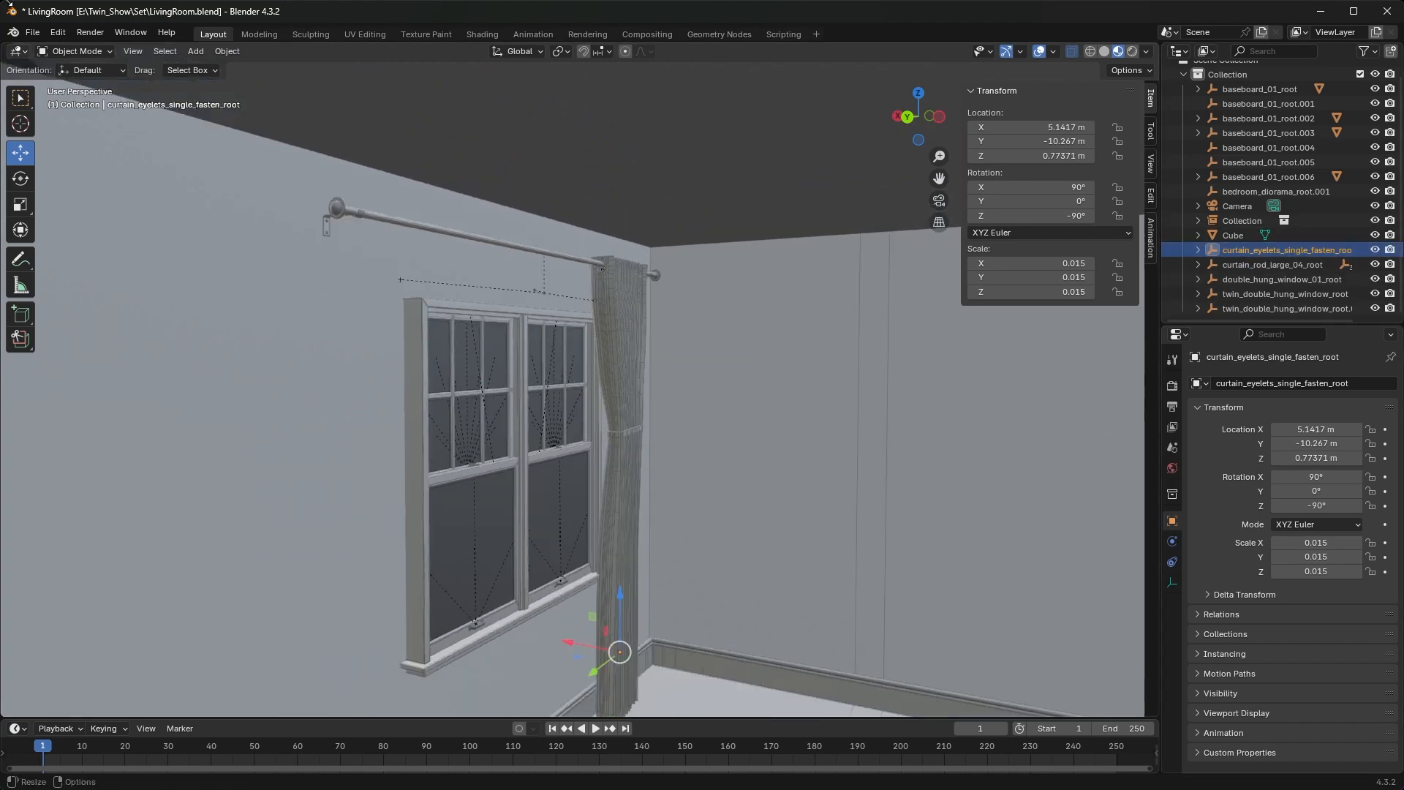
{"action": "left_click", "coordinate": [32, 31]}
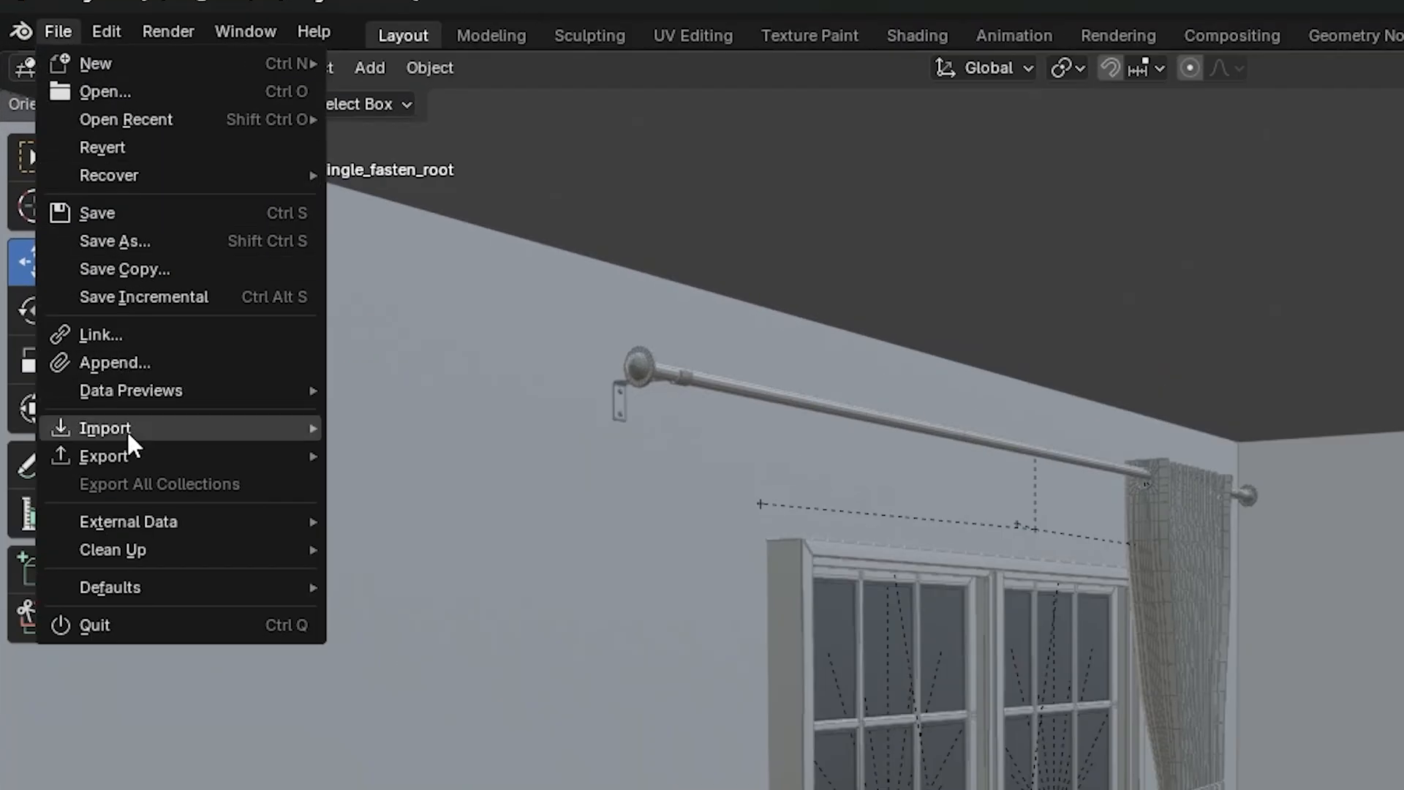
- Export the selected curtain as Floor_Length_Curtains1.fbx into the To_Be_Textured folder
{"action": "left_click", "coordinate": [105, 428]}
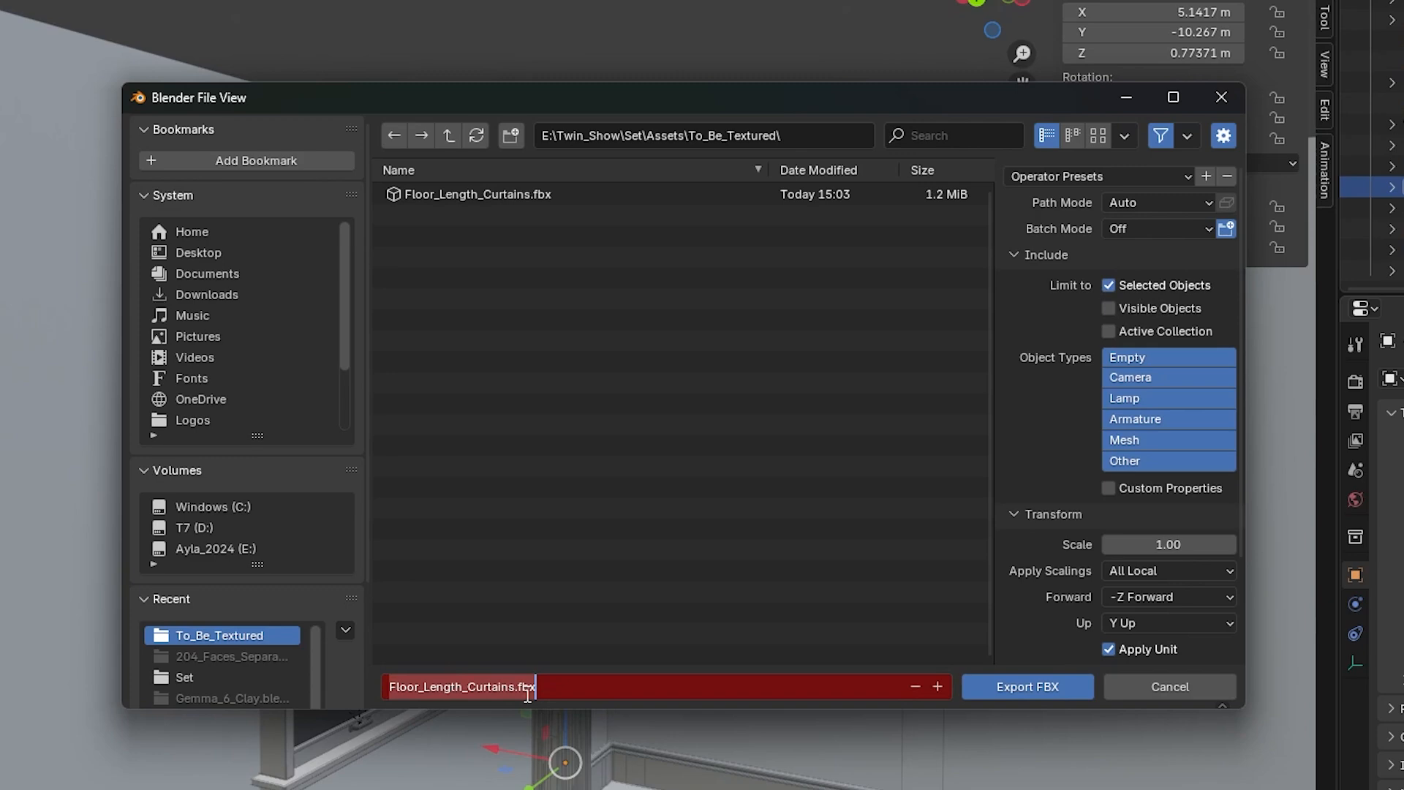
{"action": "type", "text": "1"}
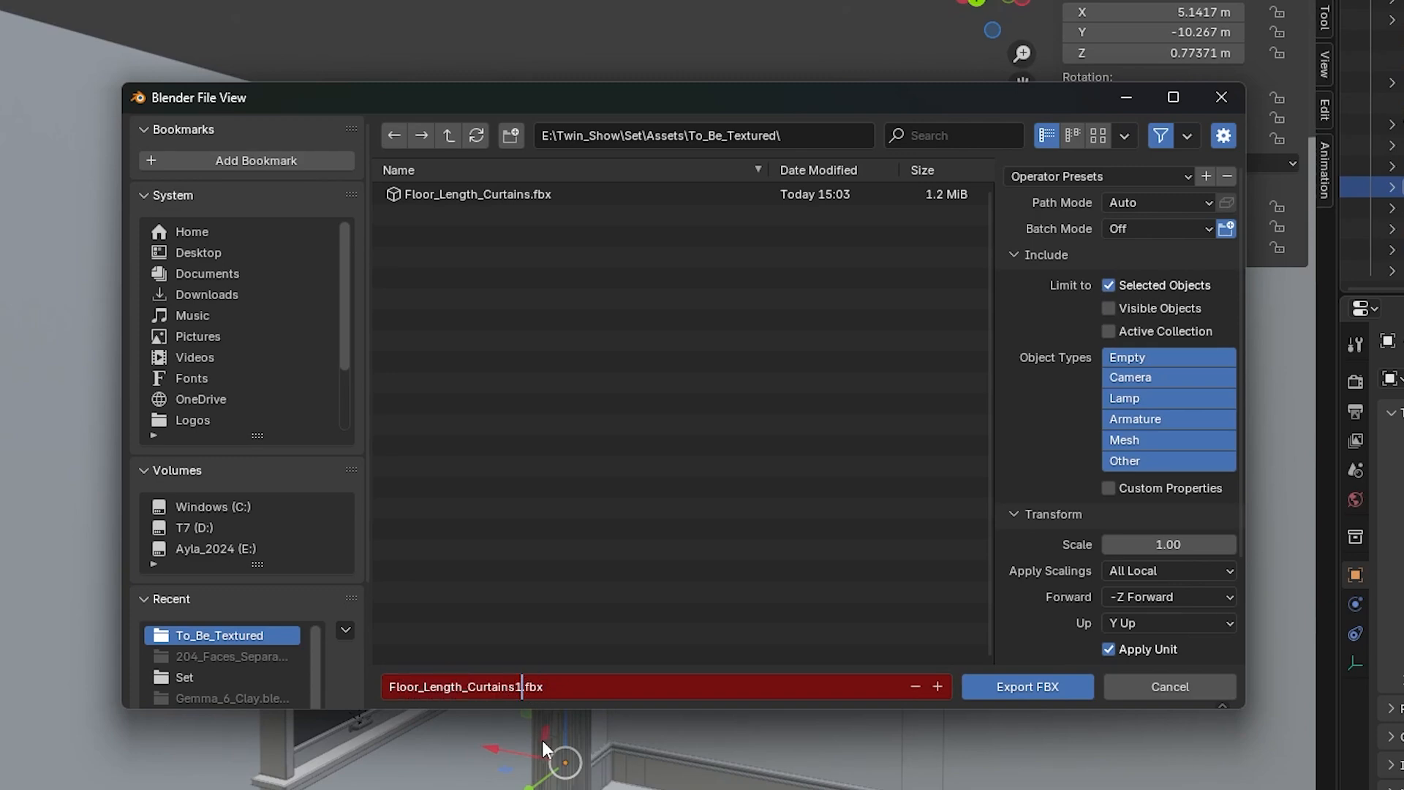
{"action": "left_click", "coordinate": [1027, 687]}
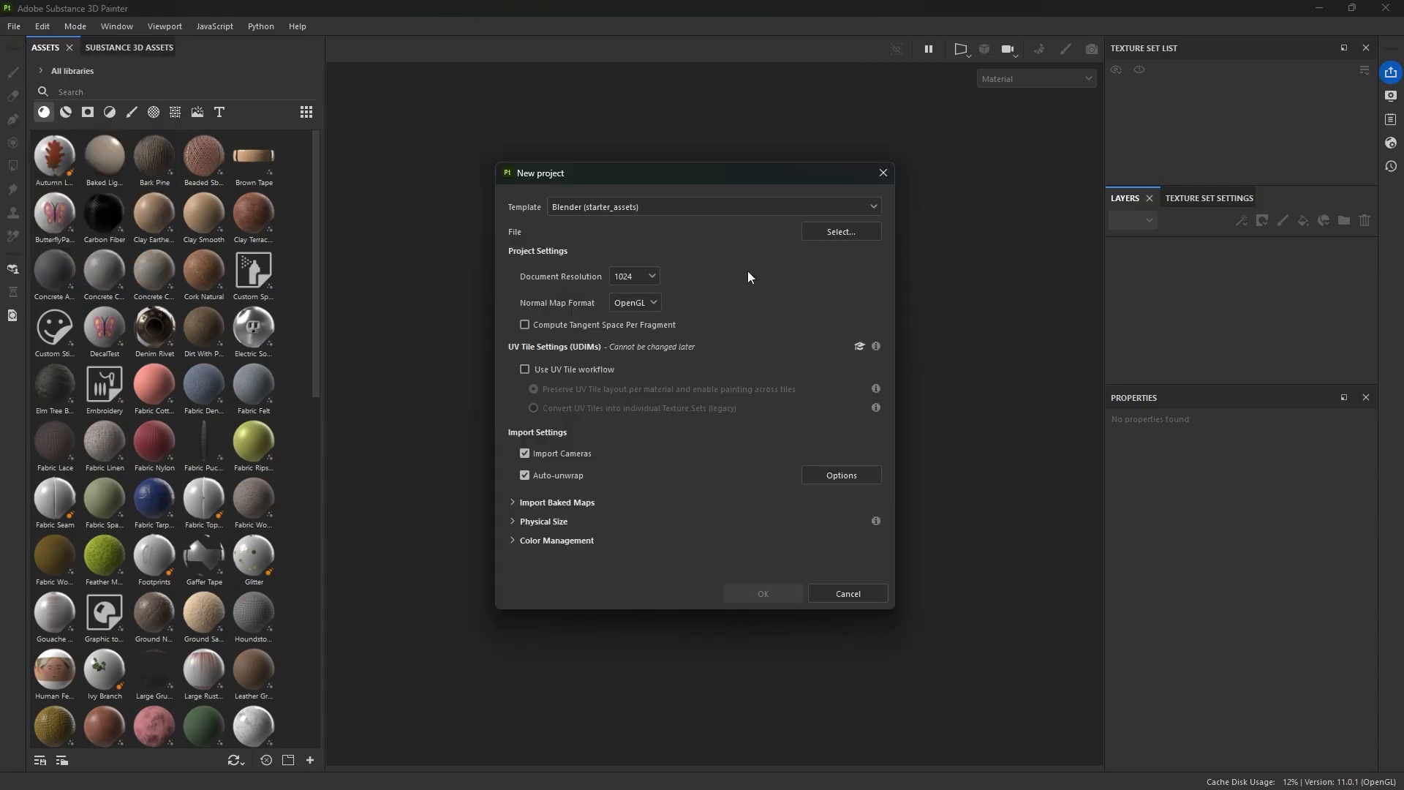
- Confirm the New project dialog, producing an empty scene with a no-meshes error
{"action": "left_click", "coordinate": [839, 231]}
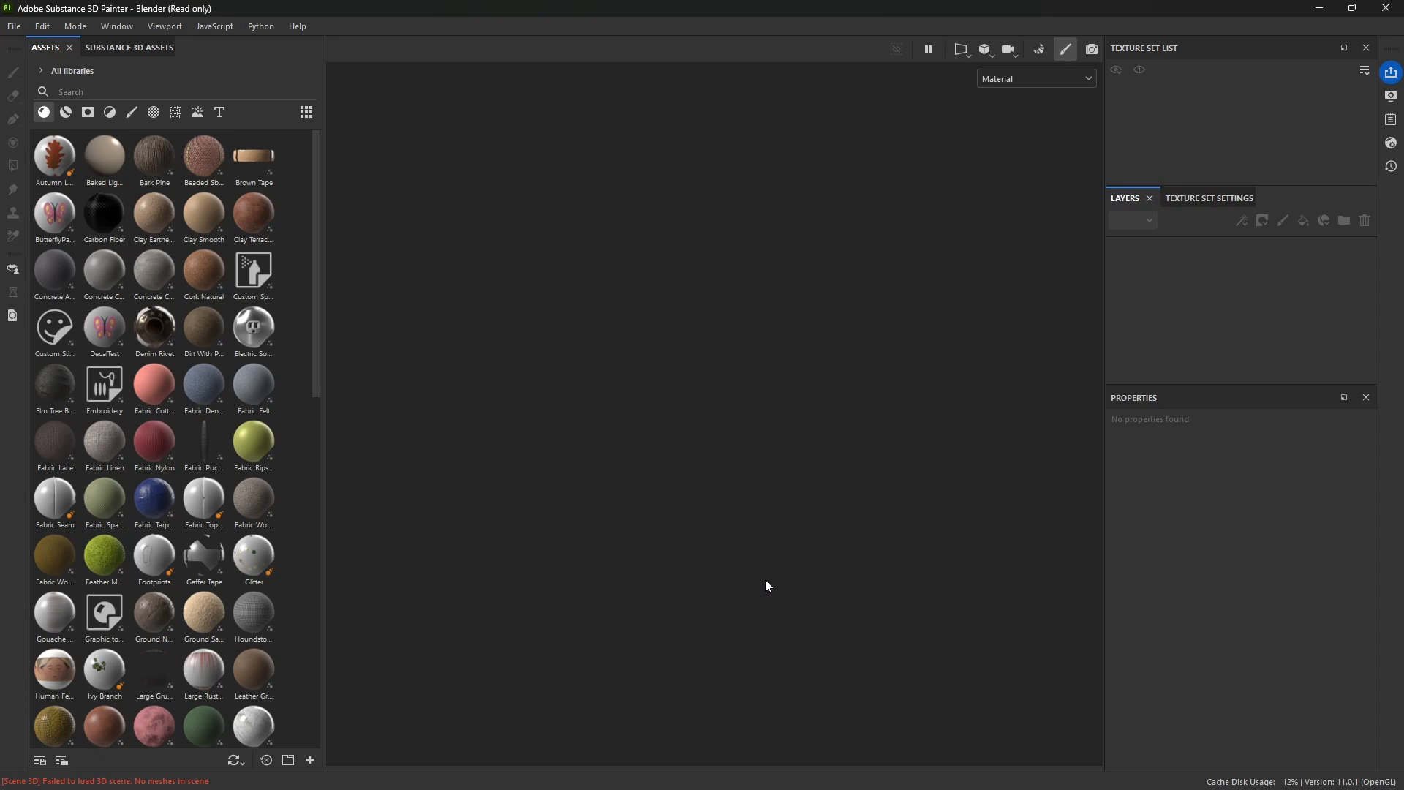
{"action": "mouse_move", "coordinate": [804, 656]}
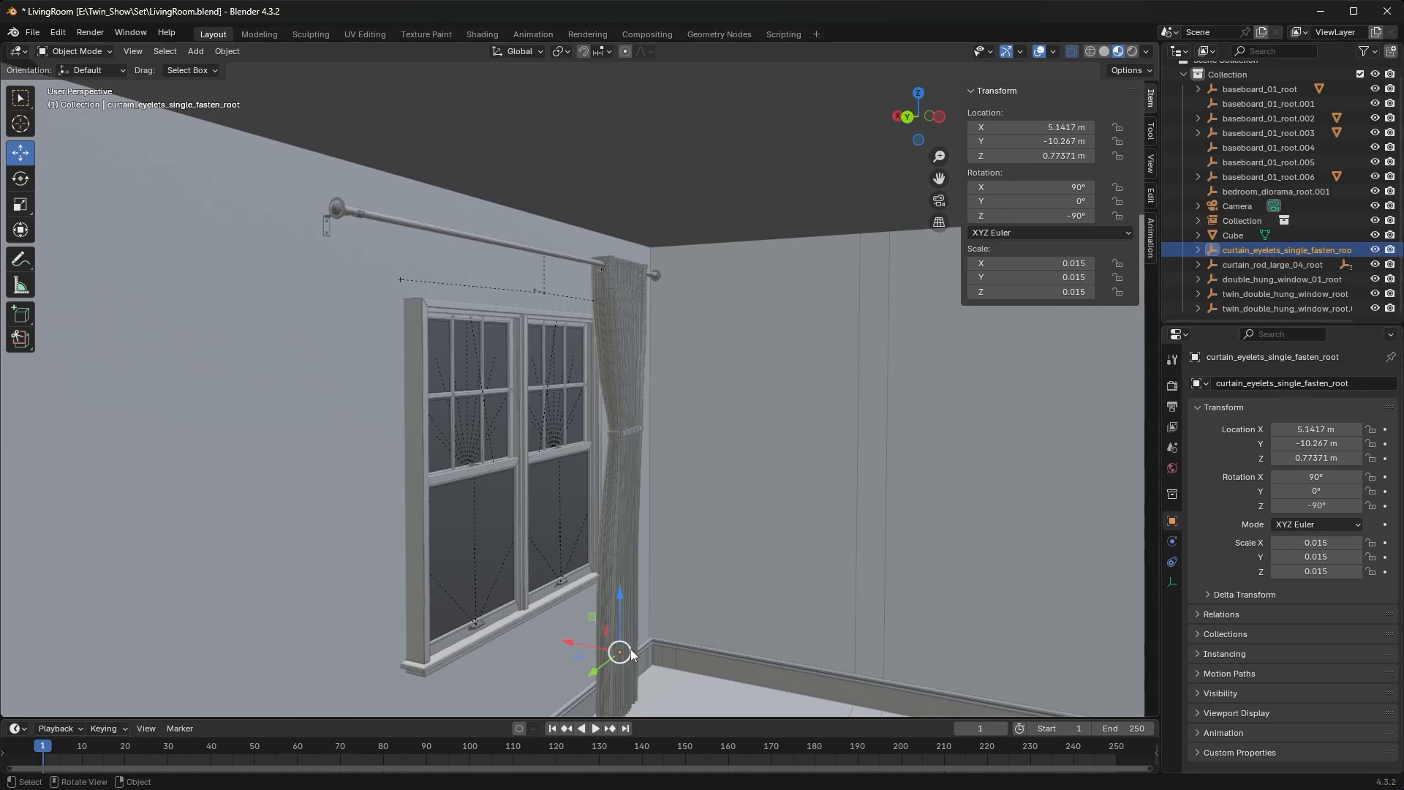
- Expand the curtain root's children, inspect curtain_005_mesh, then reselect the curtain root
{"action": "left_click", "coordinate": [1198, 250]}
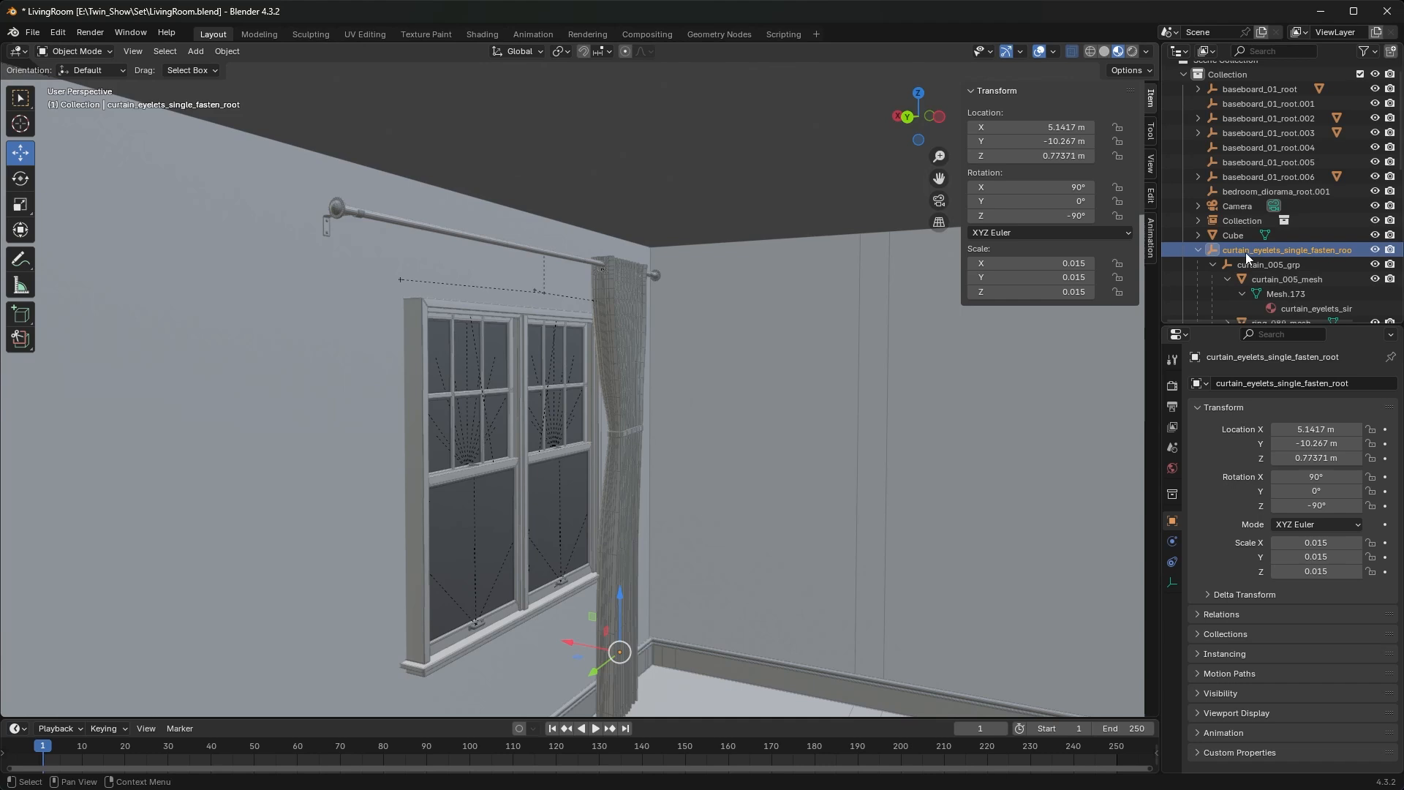
{"action": "scroll", "scroll_direction": "down", "scroll_amount": 3}
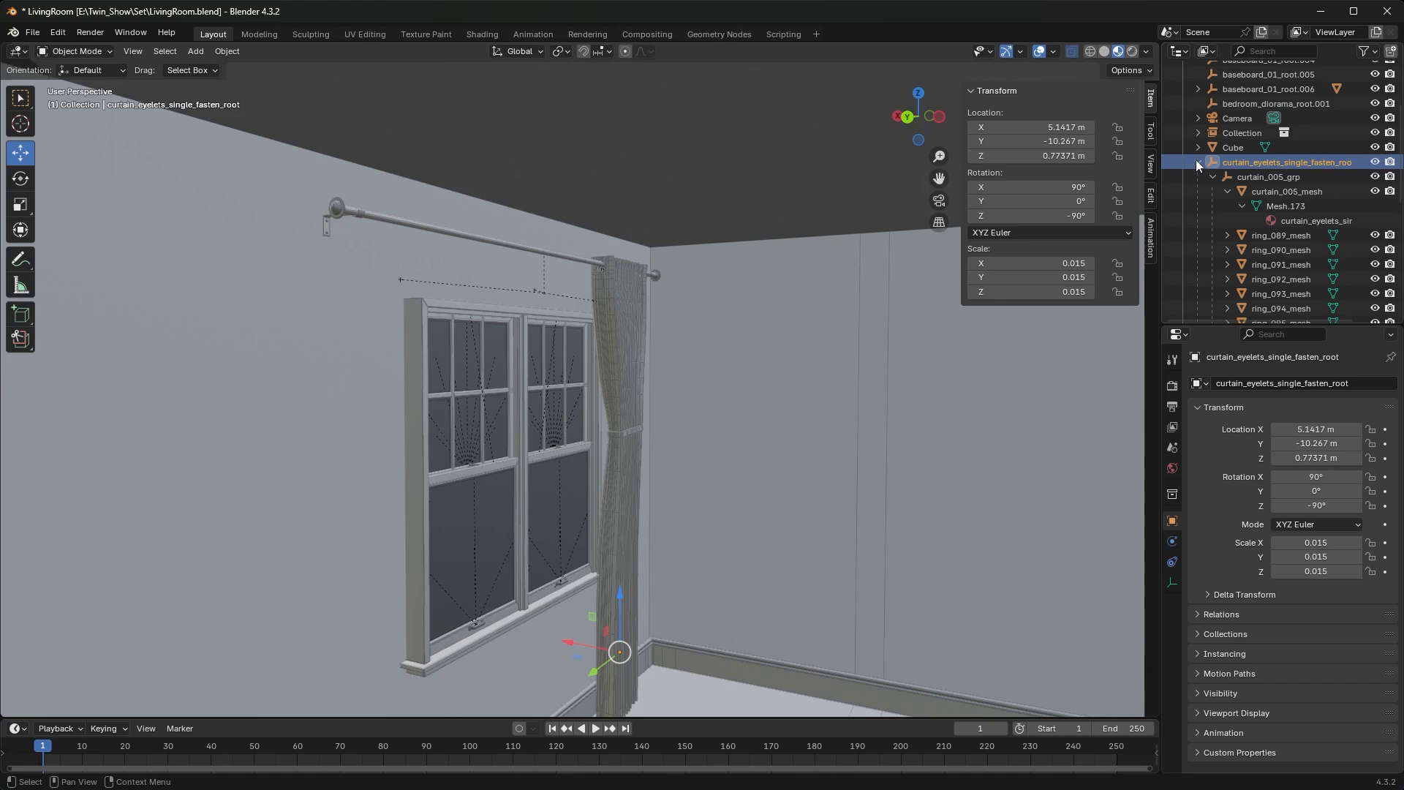
{"action": "left_click", "coordinate": [1198, 162]}
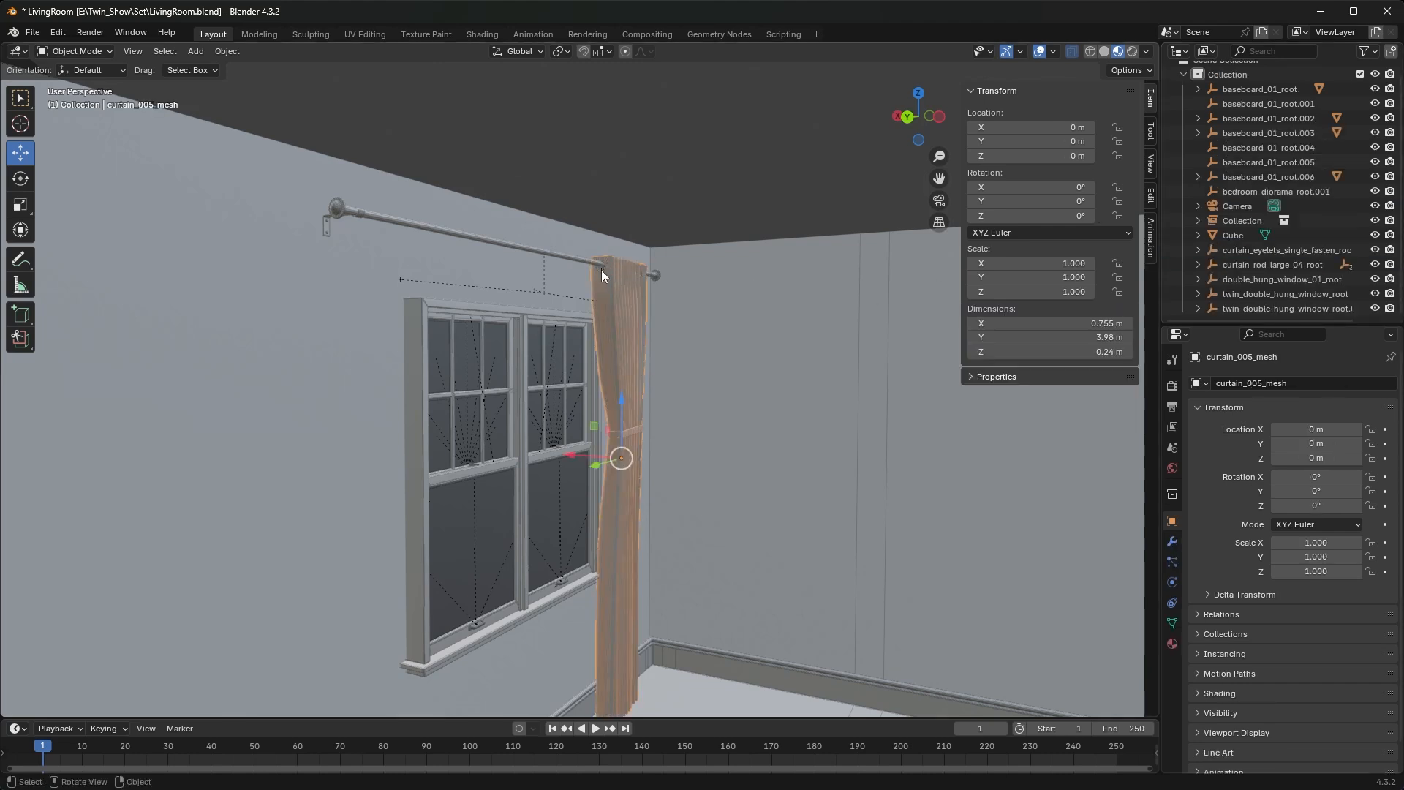
{"action": "left_click", "coordinate": [600, 266]}
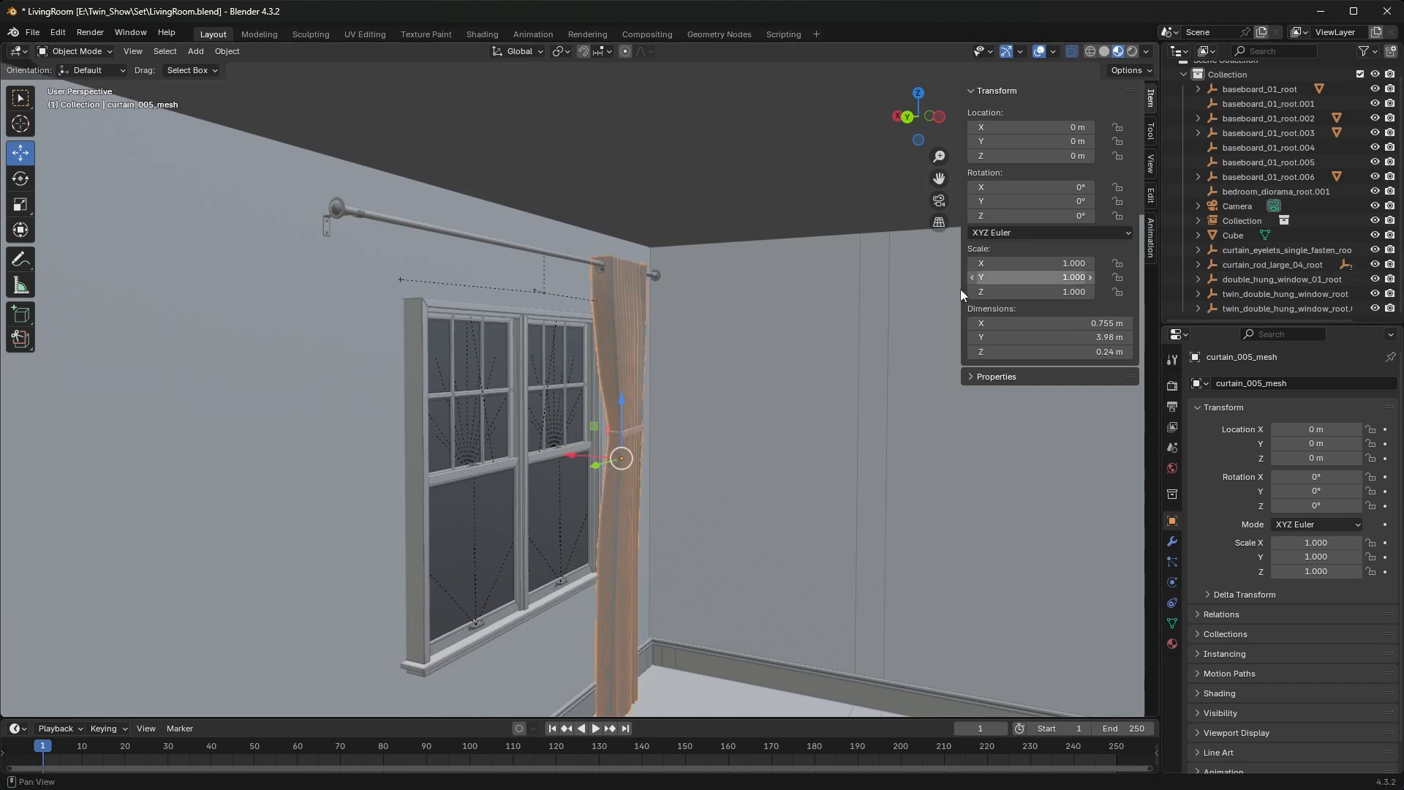
{"action": "left_click", "coordinate": [1287, 250]}
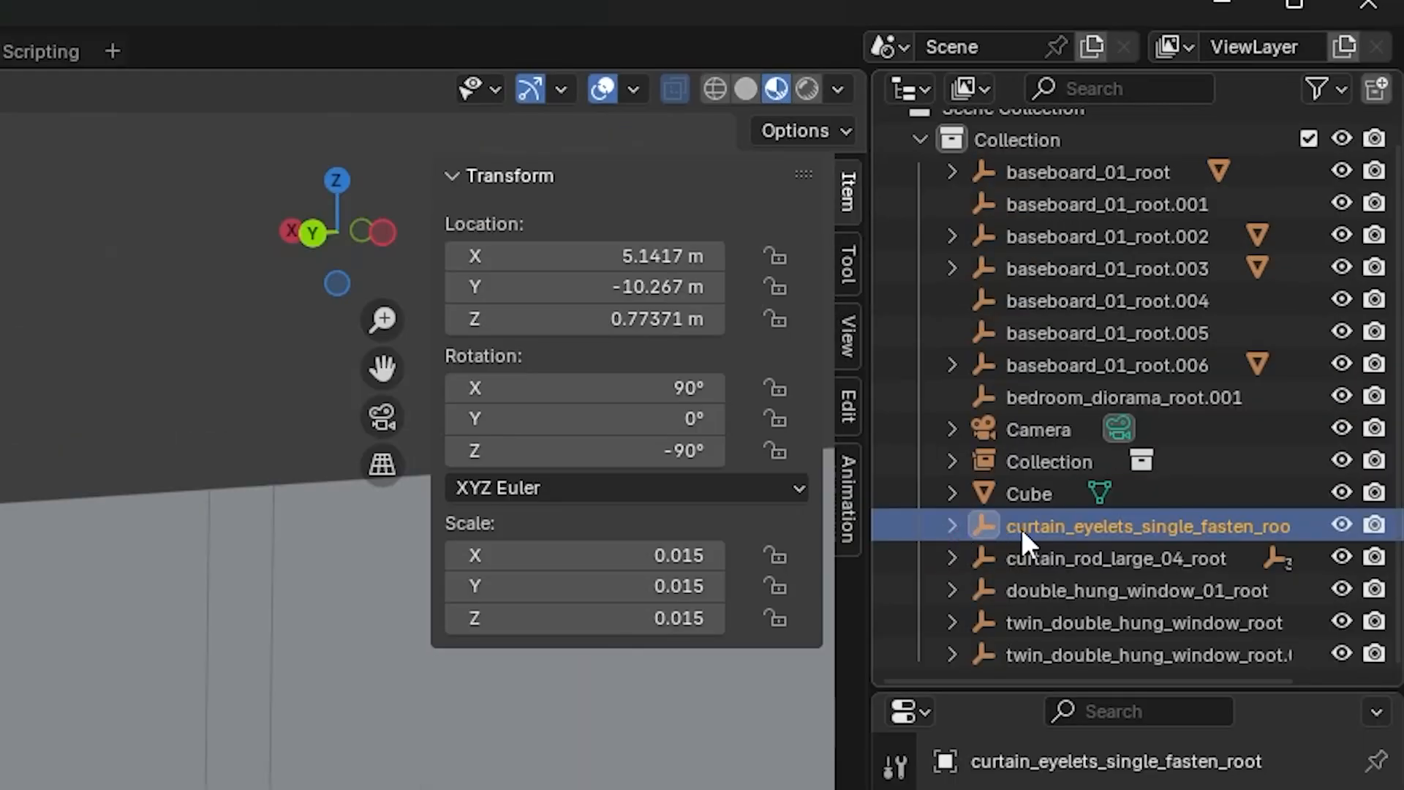
{"action": "mouse_move", "coordinate": [953, 532]}
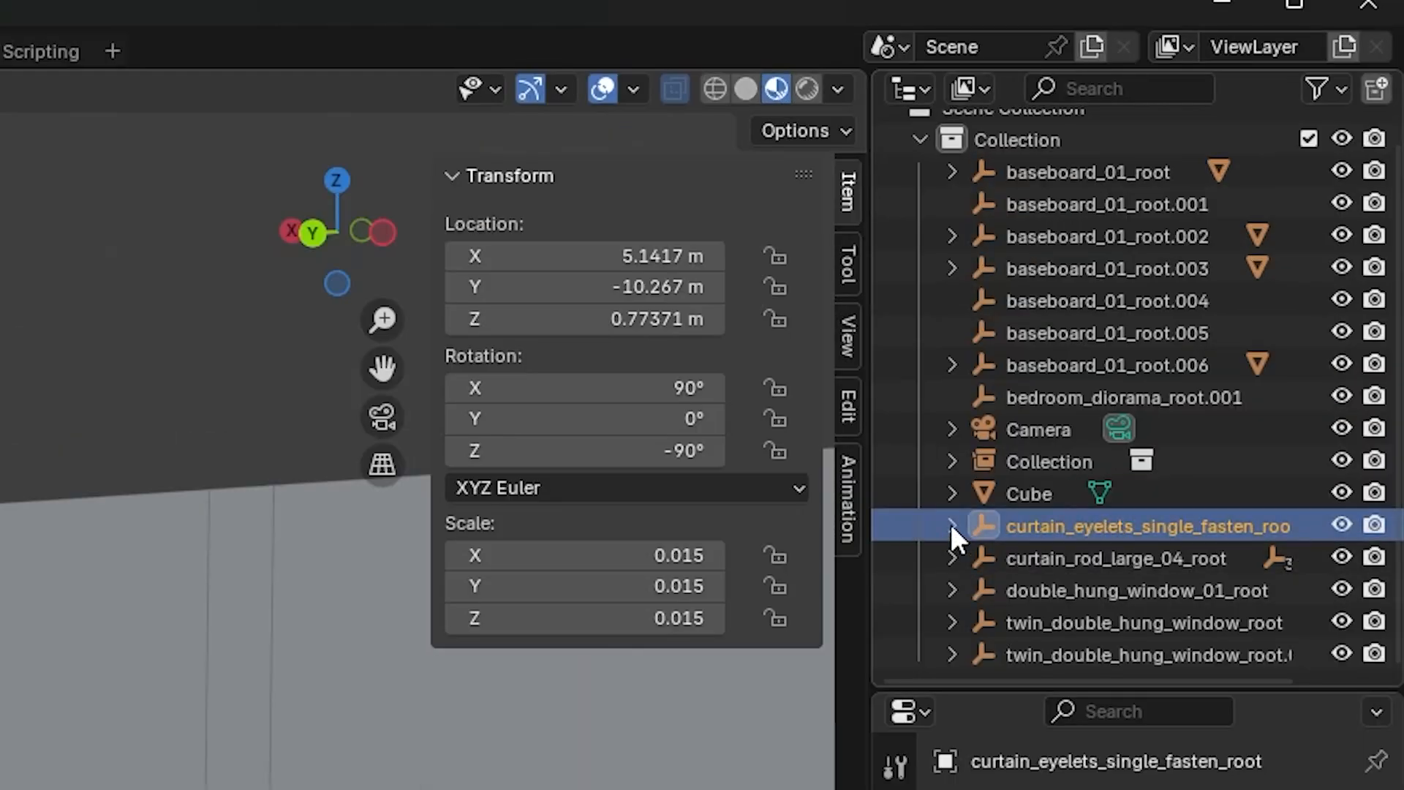
- Reveal the curtain root's children — group, cloth mesh, material and ring meshes
{"action": "left_click", "coordinate": [951, 525]}
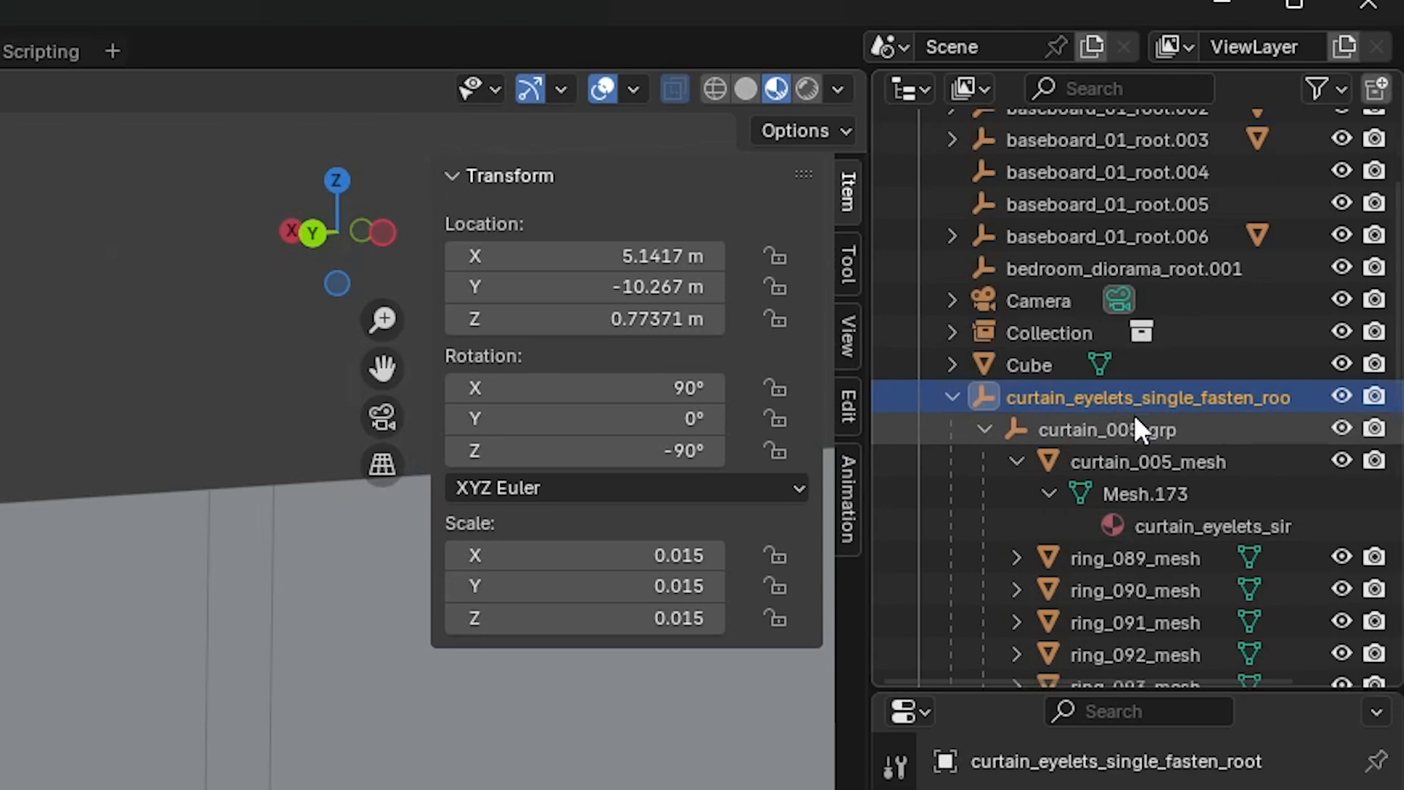
{"action": "mouse_move", "coordinate": [1127, 408]}
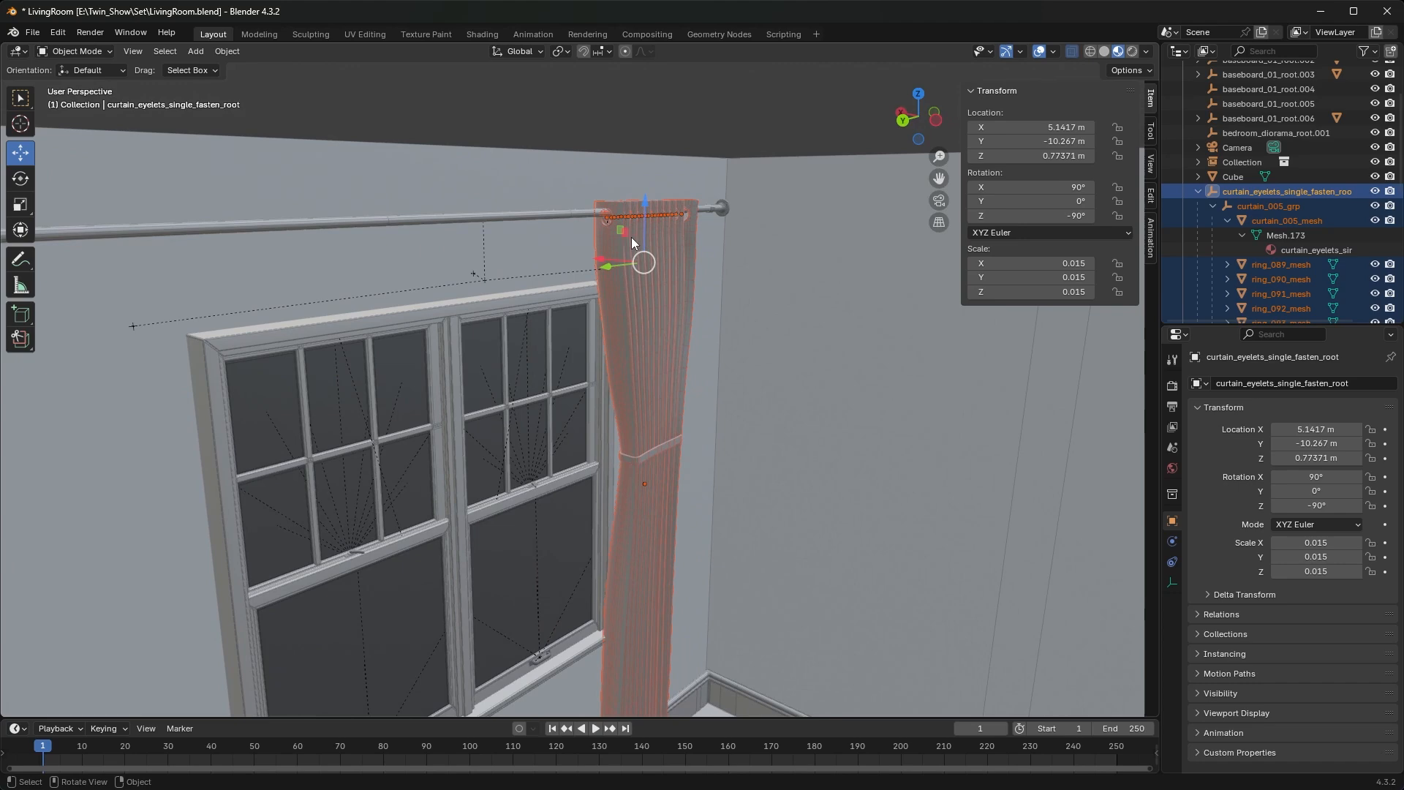
{"action": "mouse_move", "coordinate": [644, 231]}
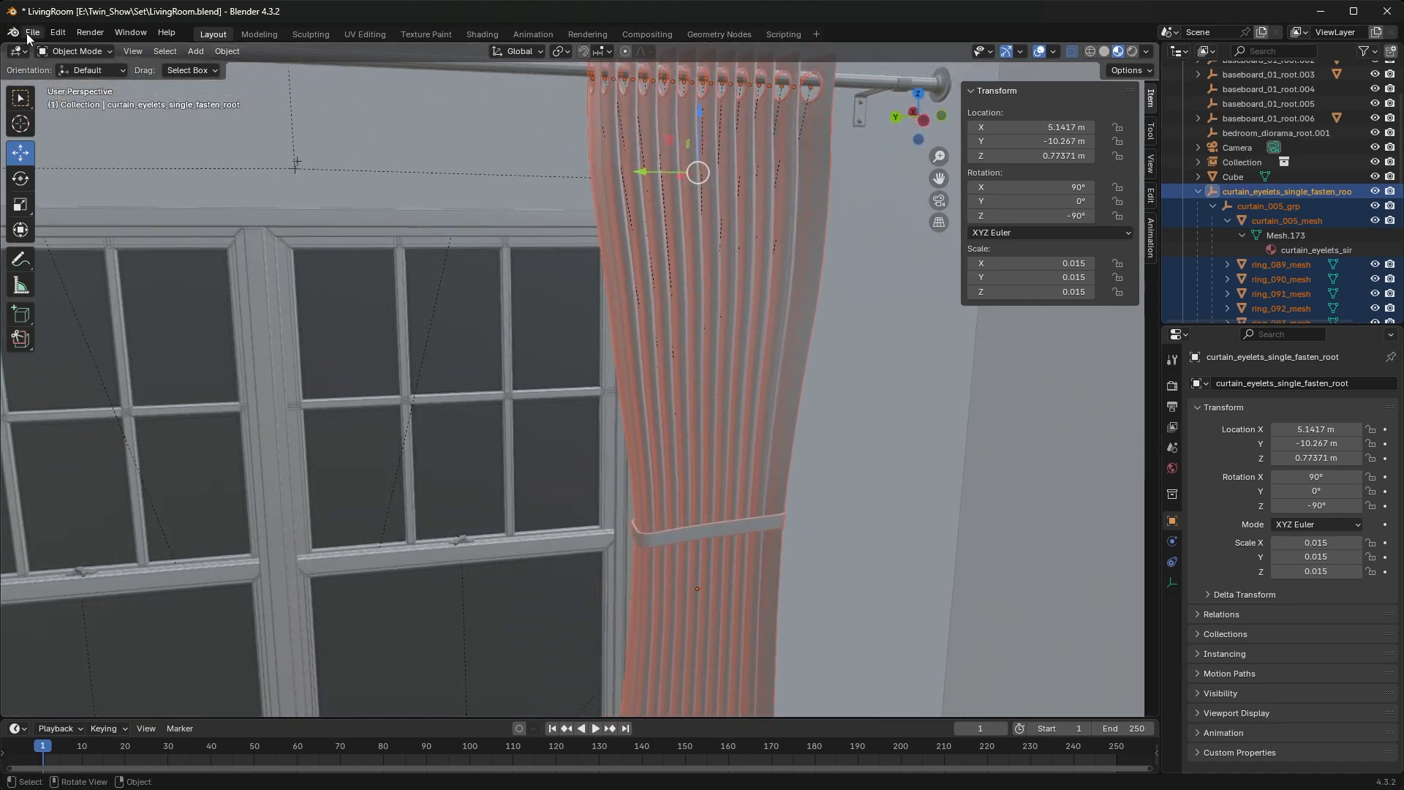
- Export the curtain root with all children as Floor_Length_Curtains2.fbx to To_Be_Textured
{"action": "left_click", "coordinate": [31, 34]}
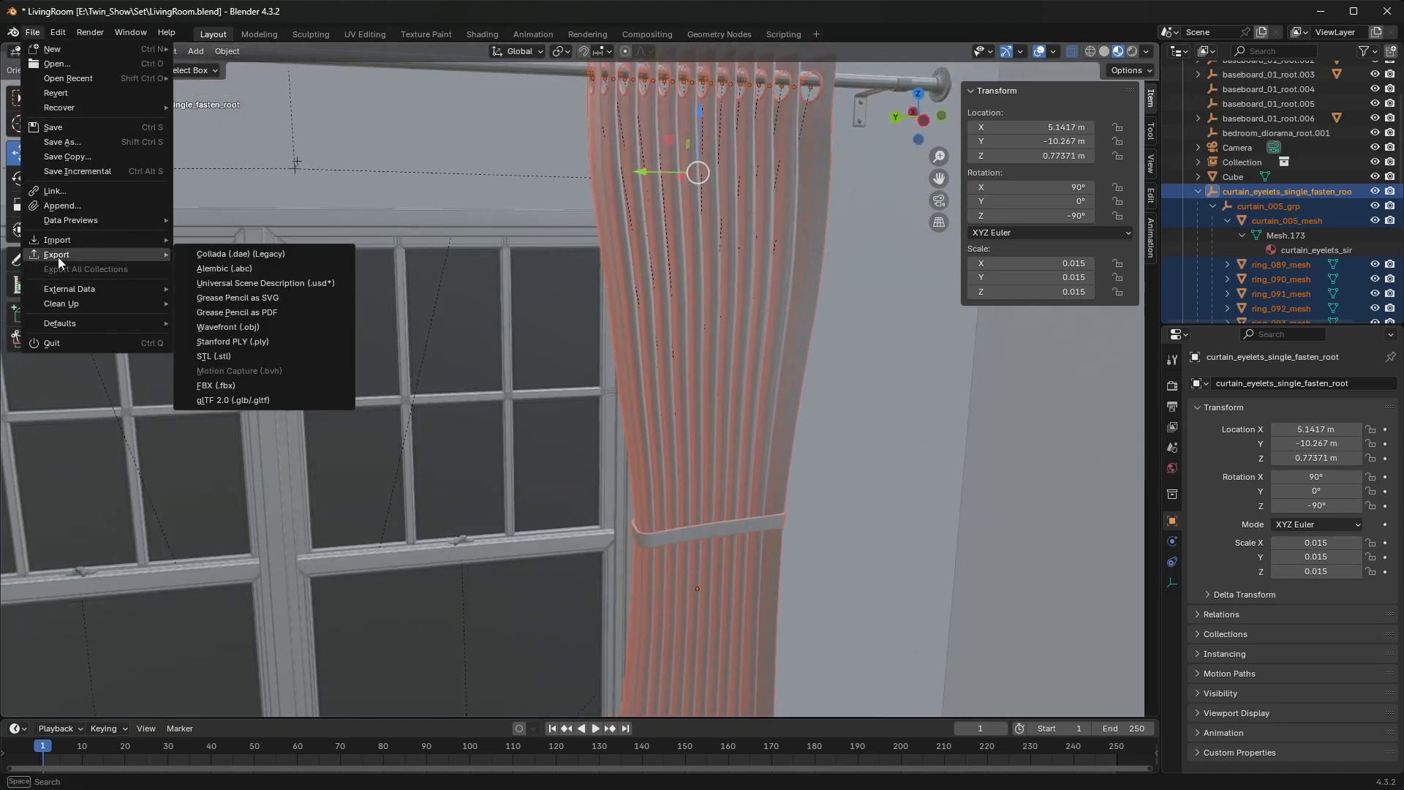
{"action": "left_click", "coordinate": [217, 384]}
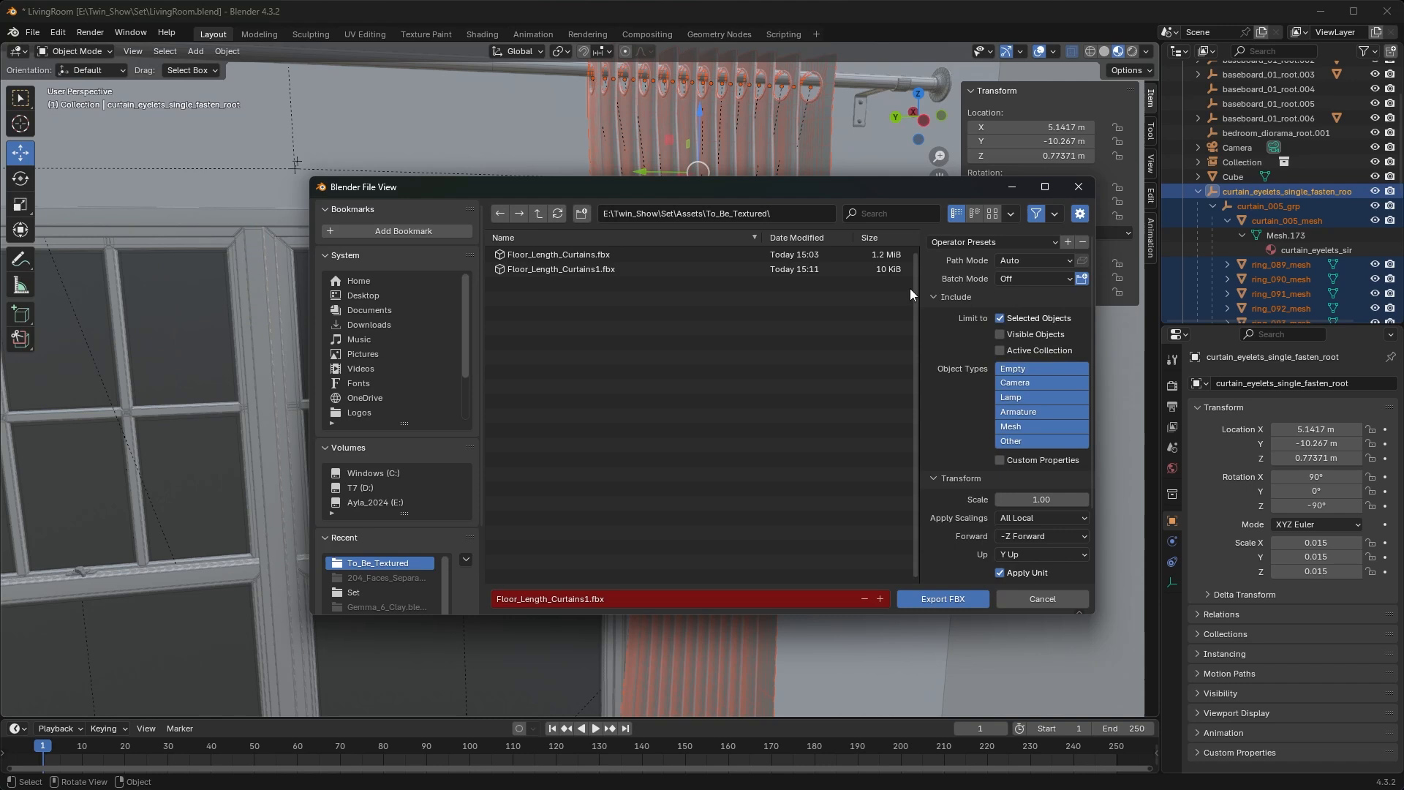
{"action": "left_click", "coordinate": [560, 269]}
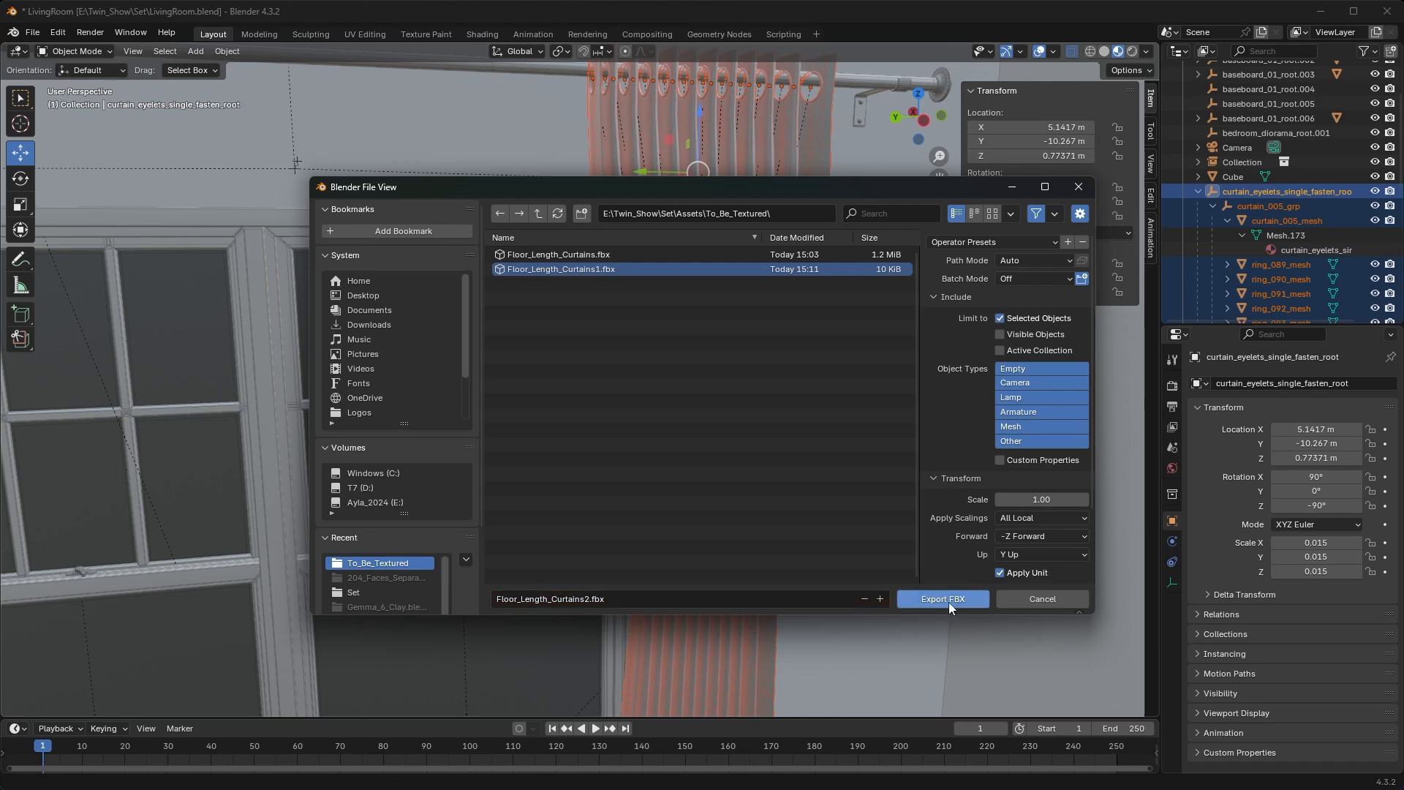
{"action": "left_click", "coordinate": [941, 599]}
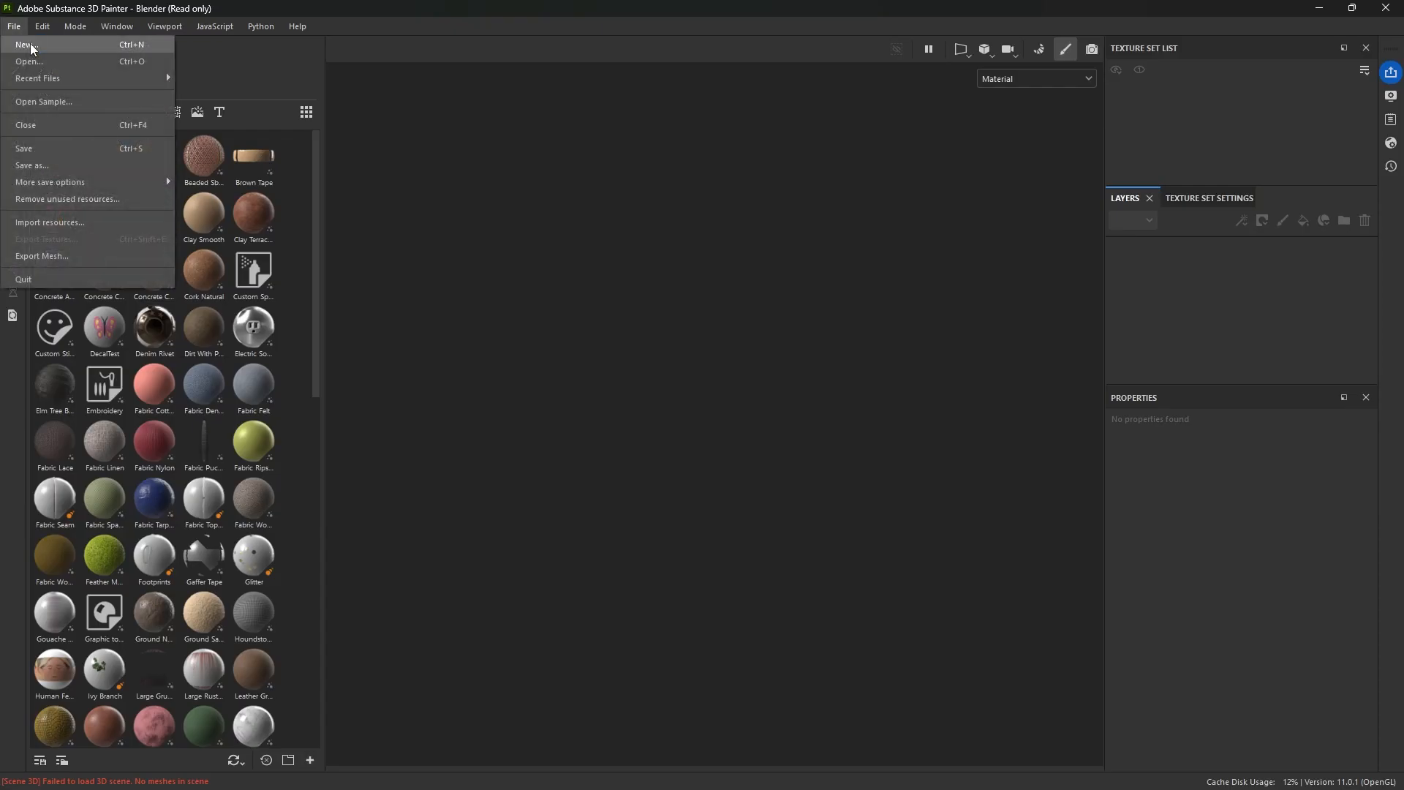
- Create a new Substance 3D Painter project using Floor_Length_Curtains2.fbx as the mesh
{"action": "left_click", "coordinate": [24, 45]}
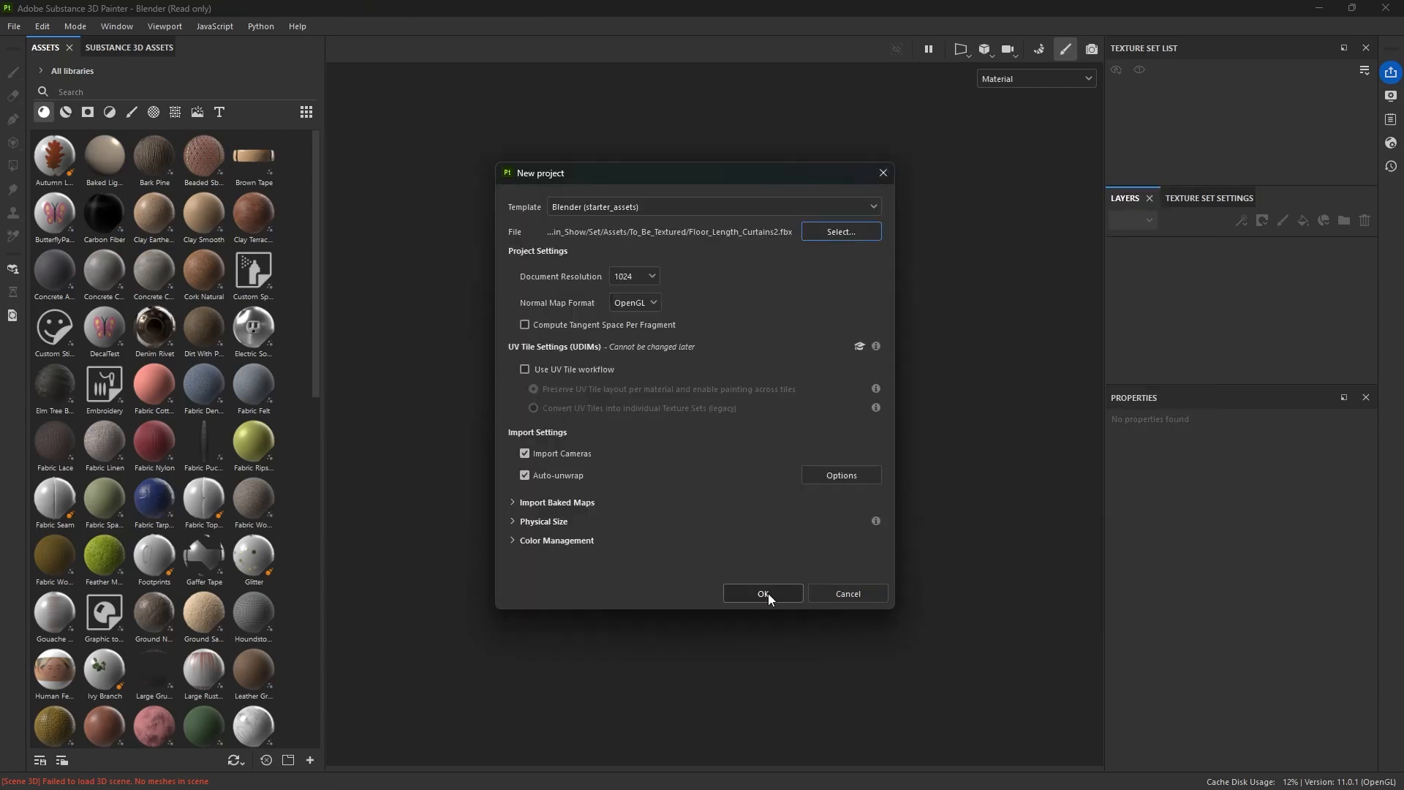
{"action": "left_click", "coordinate": [762, 593]}
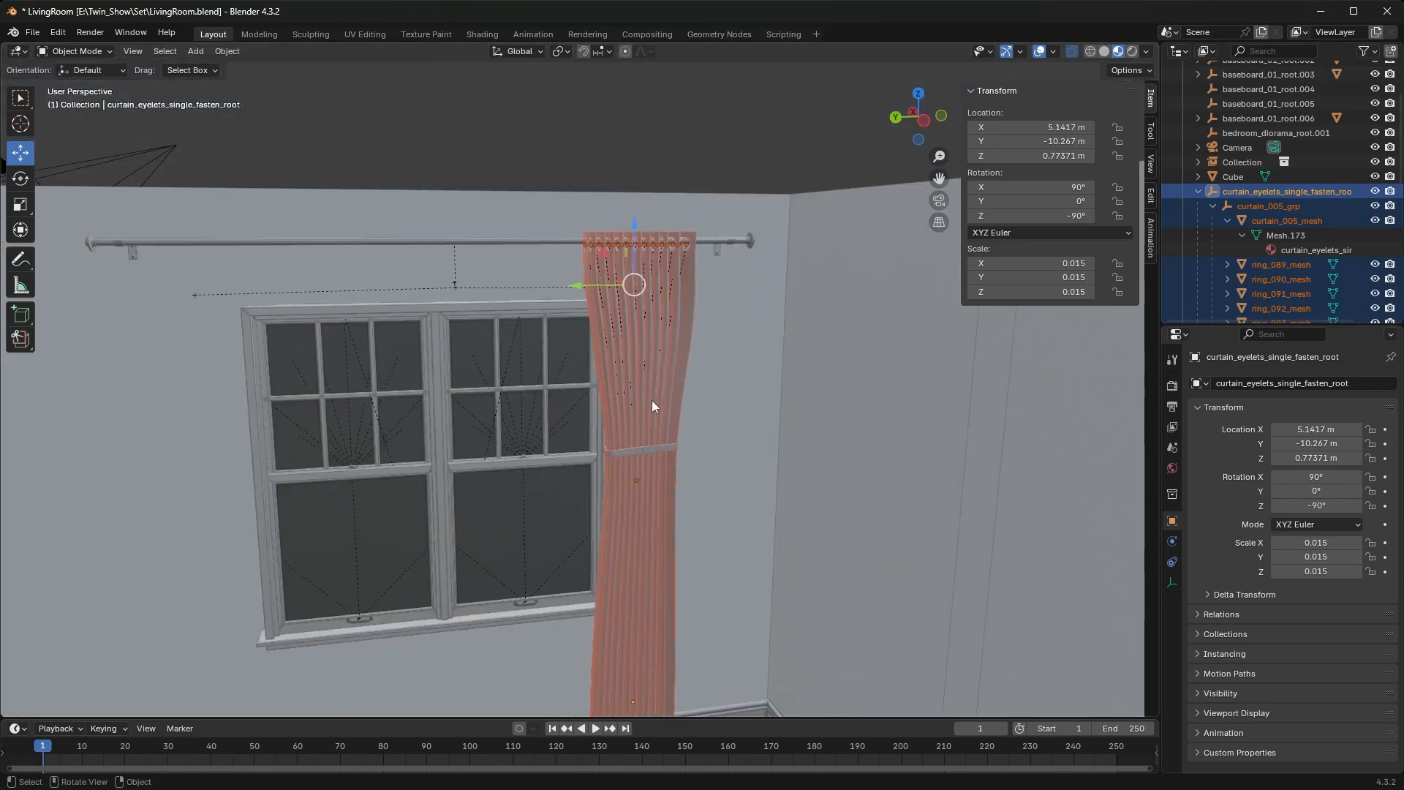
{"action": "mouse_move", "coordinate": [680, 269]}
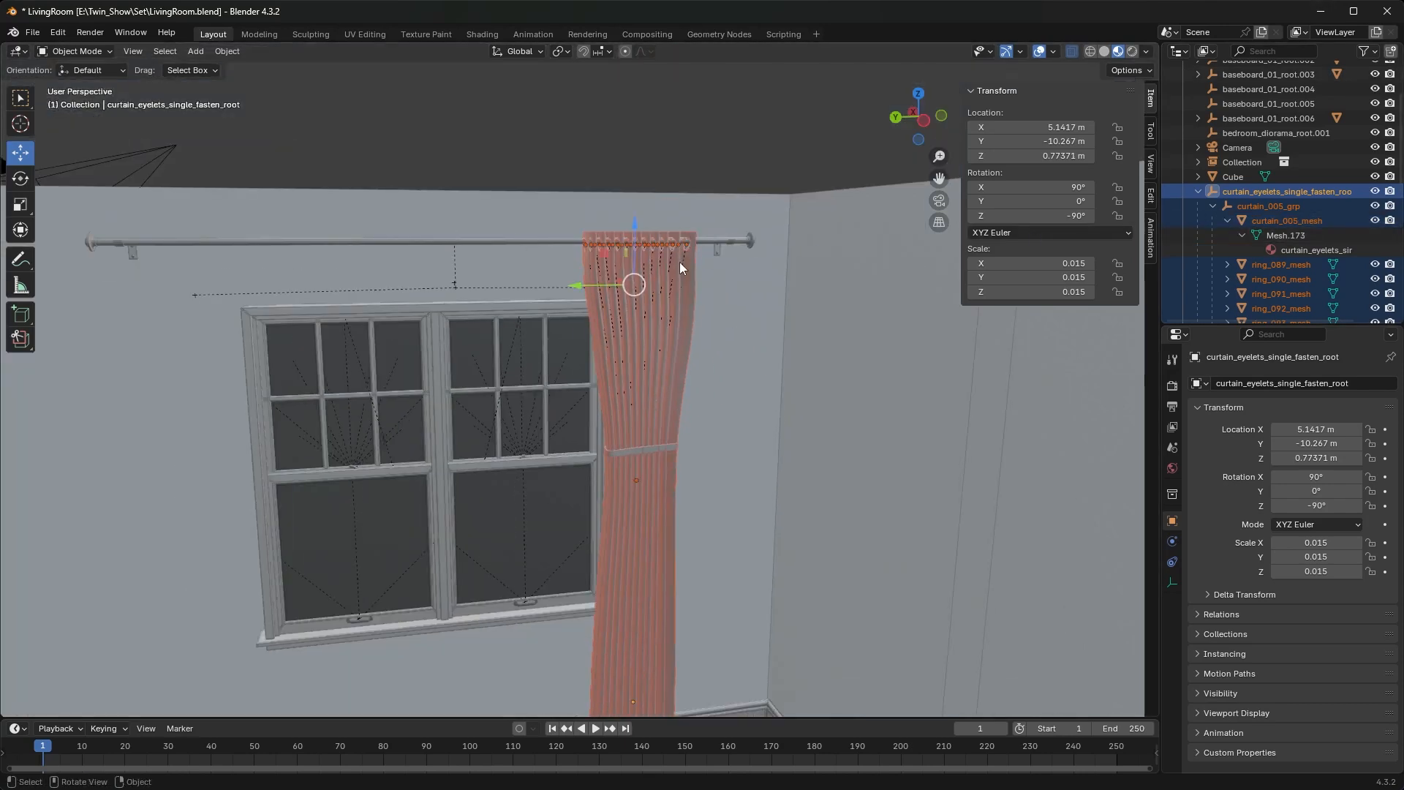
- Select only the curtain root, expand it, and bring up its Object context menu
{"action": "left_click", "coordinate": [1287, 221]}
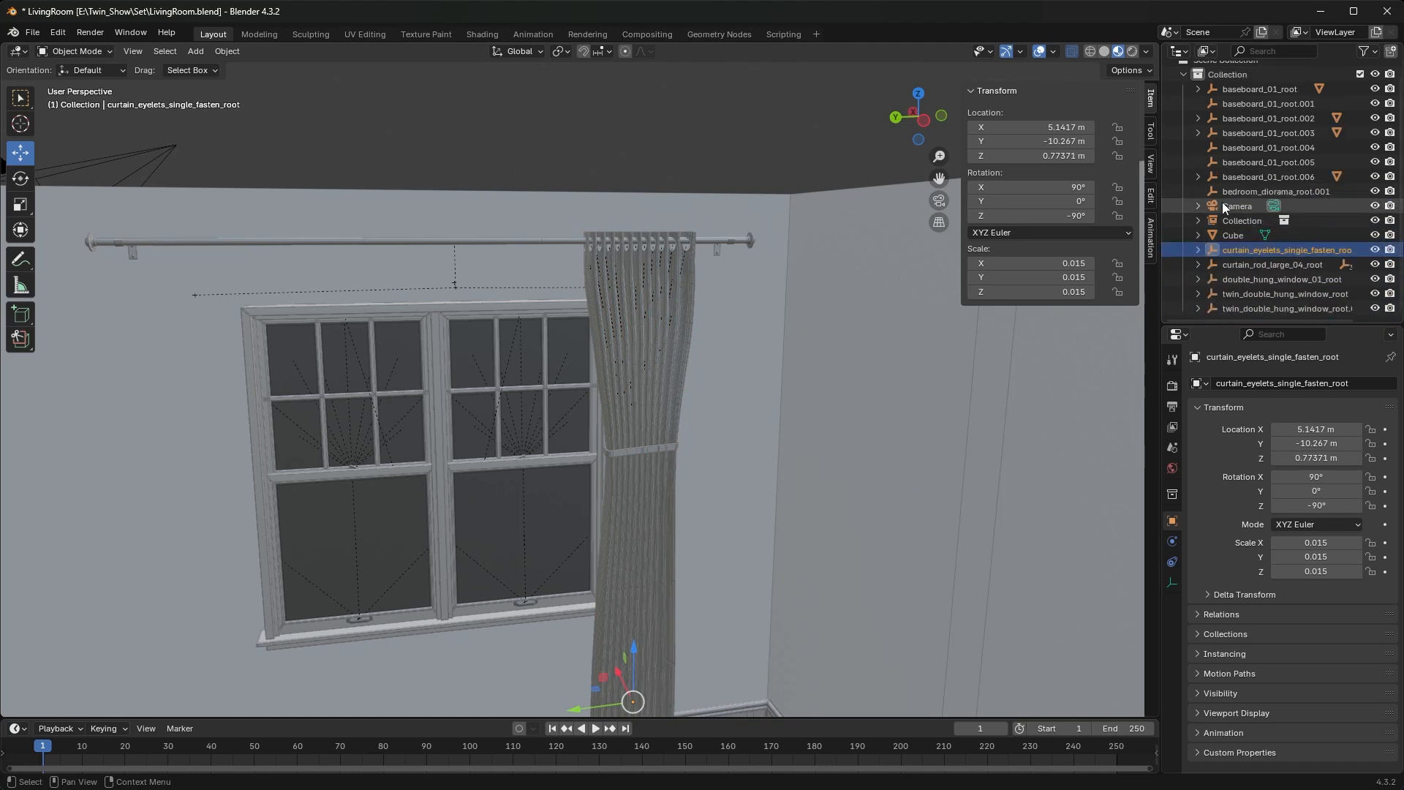
{"action": "mouse_move", "coordinate": [1228, 278]}
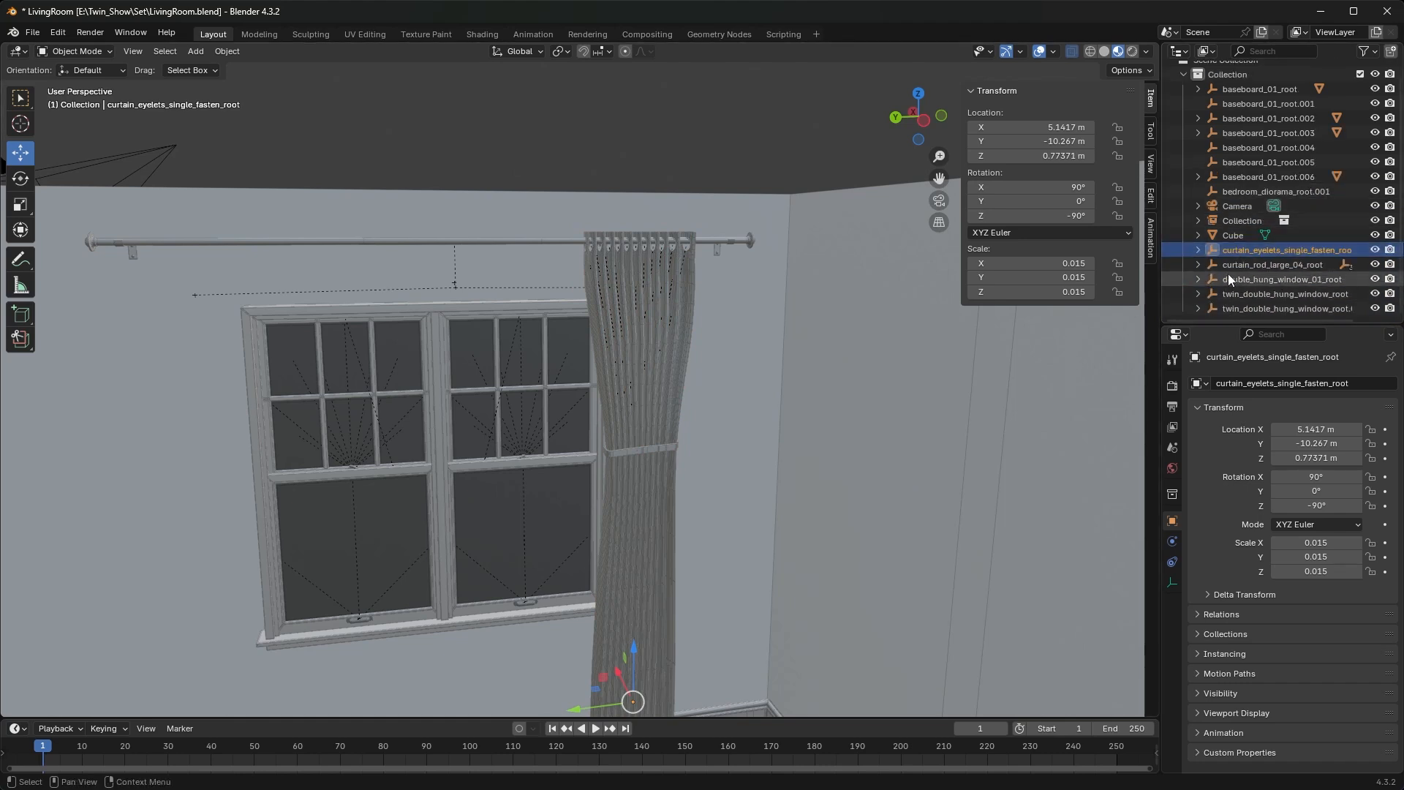
{"action": "left_click", "coordinate": [1198, 250]}
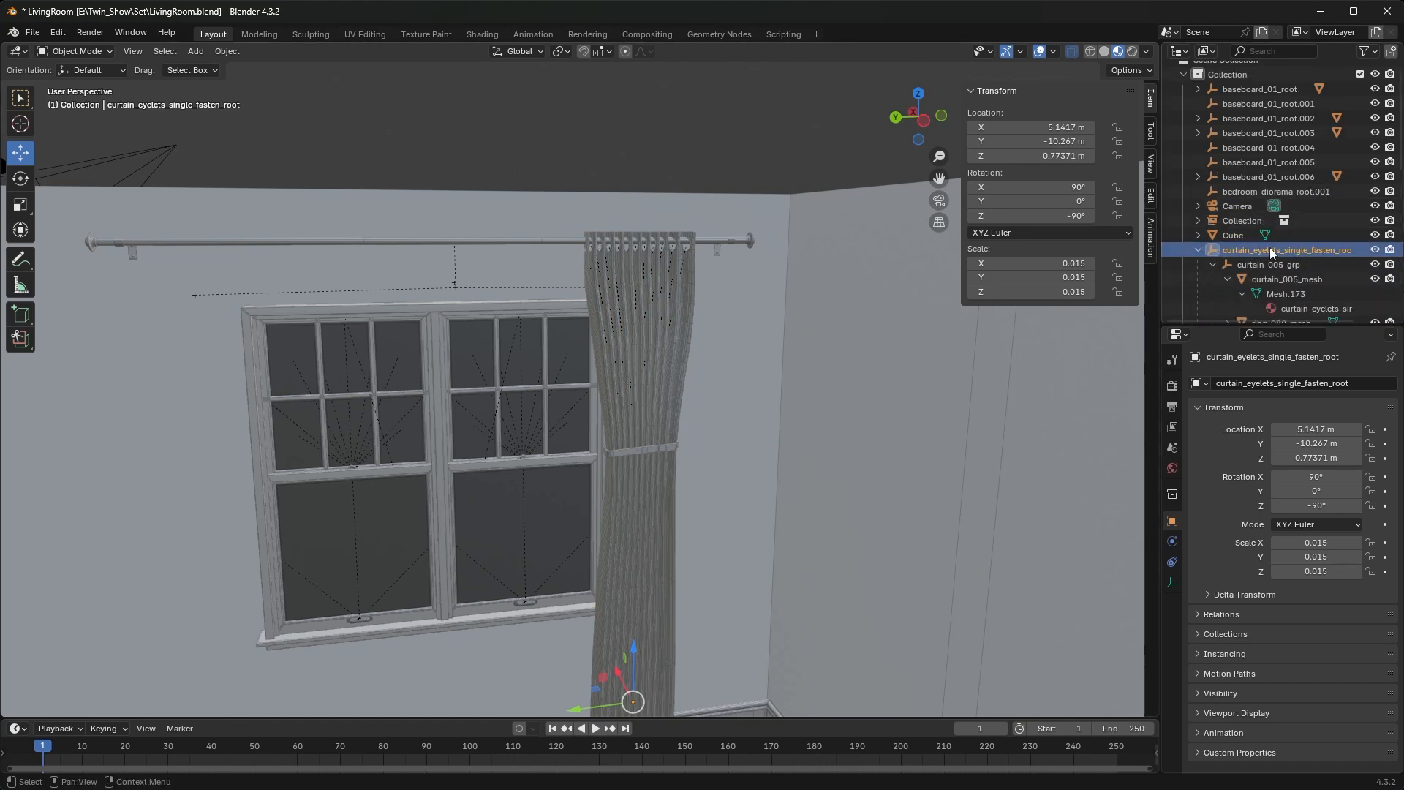
{"action": "right_click", "coordinate": [1287, 250]}
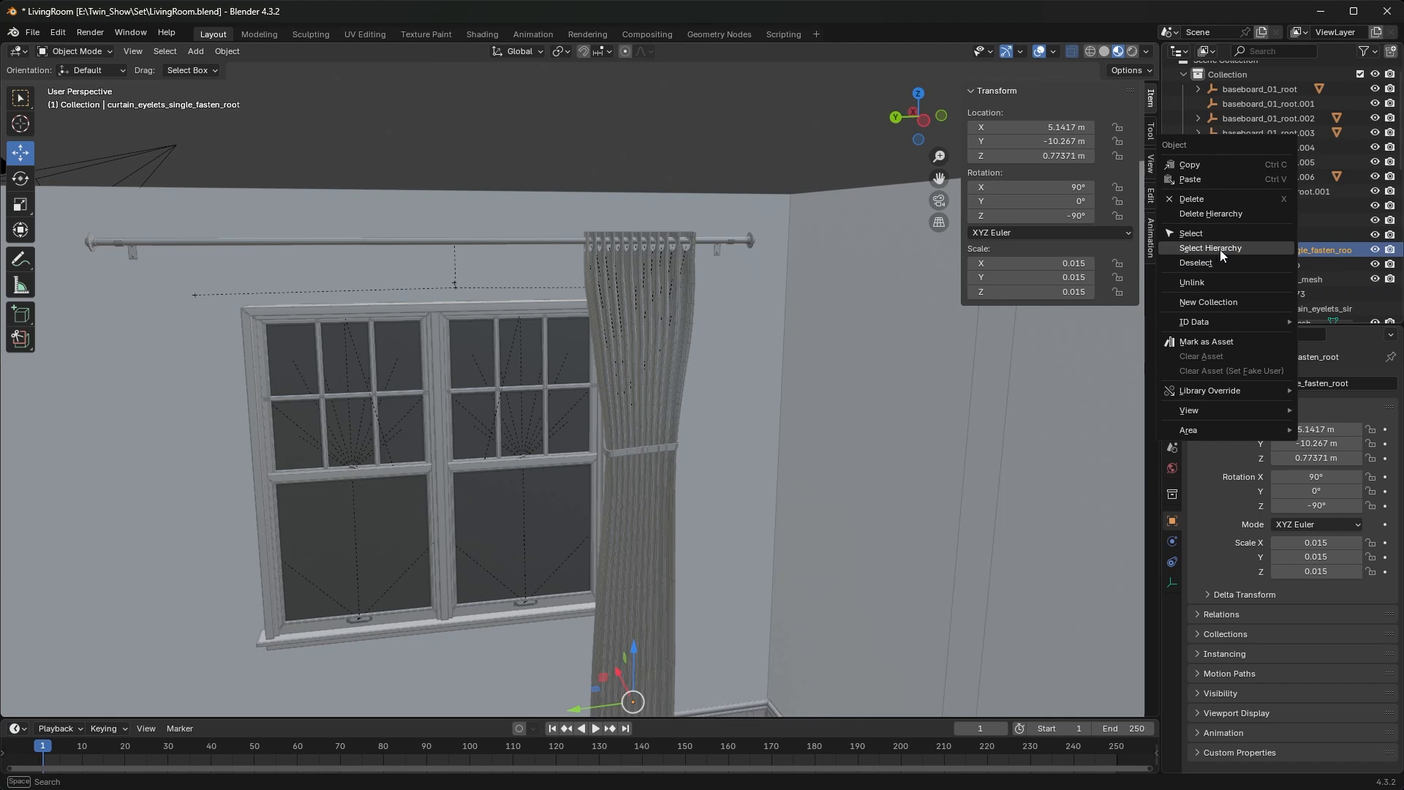
{"action": "mouse_move", "coordinate": [1249, 262]}
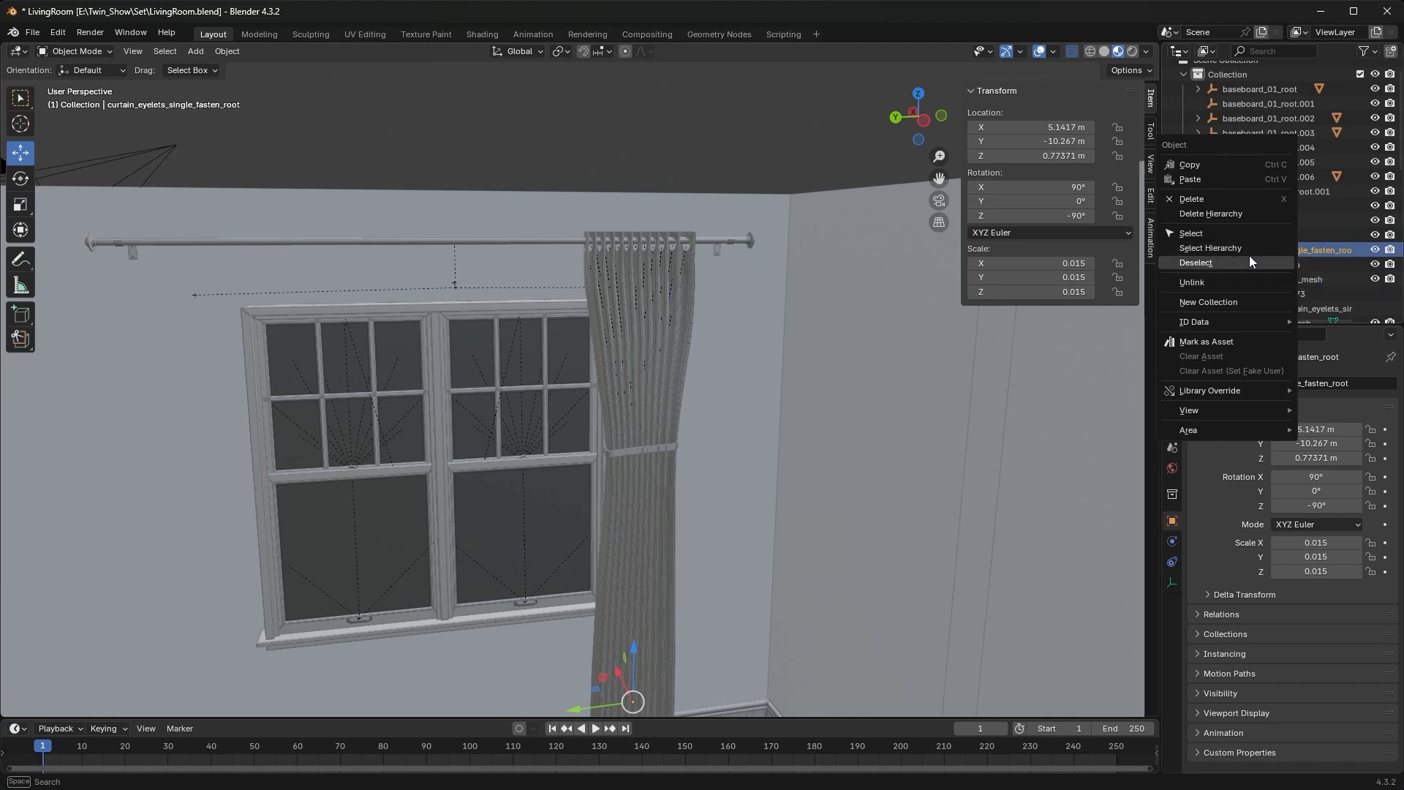
{"action": "mouse_move", "coordinate": [1190, 282]}
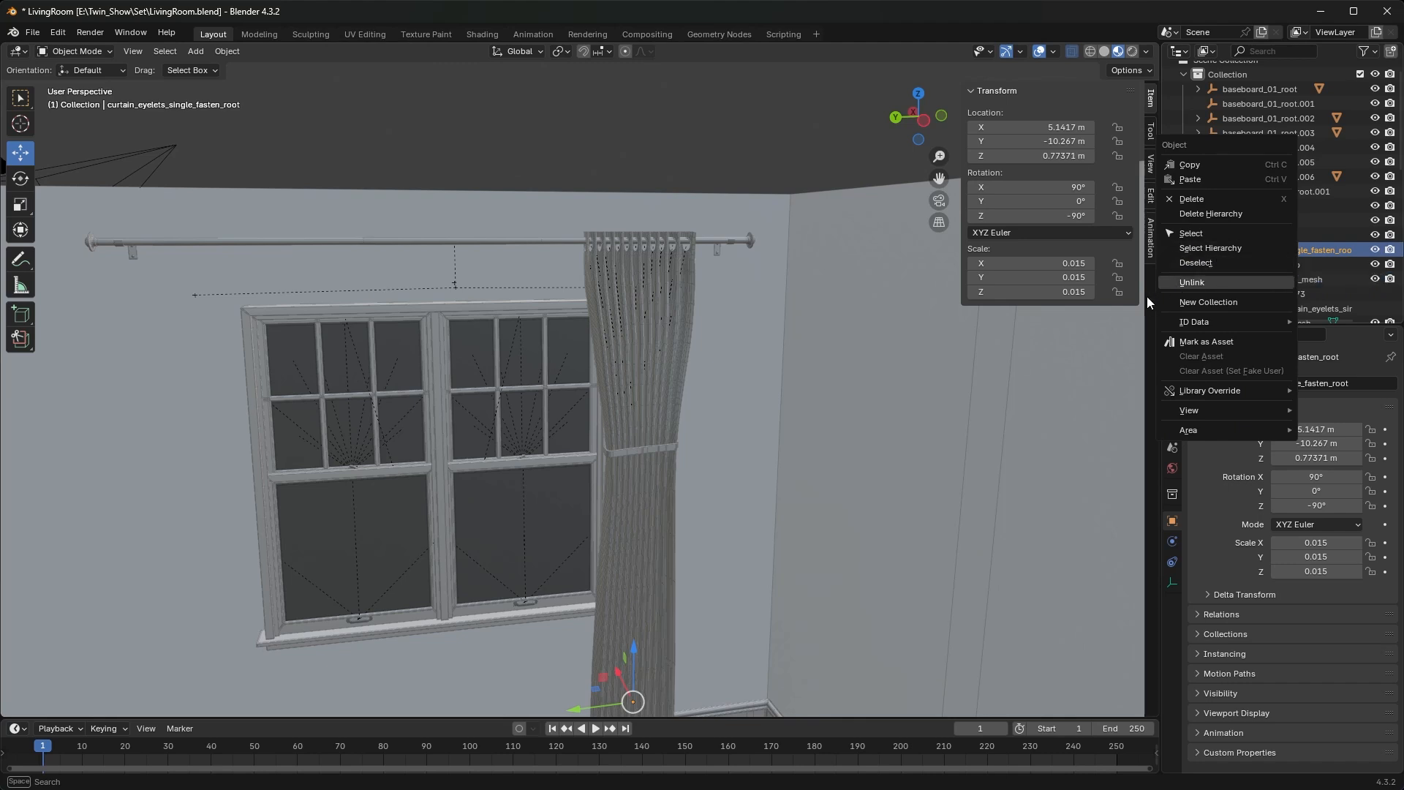